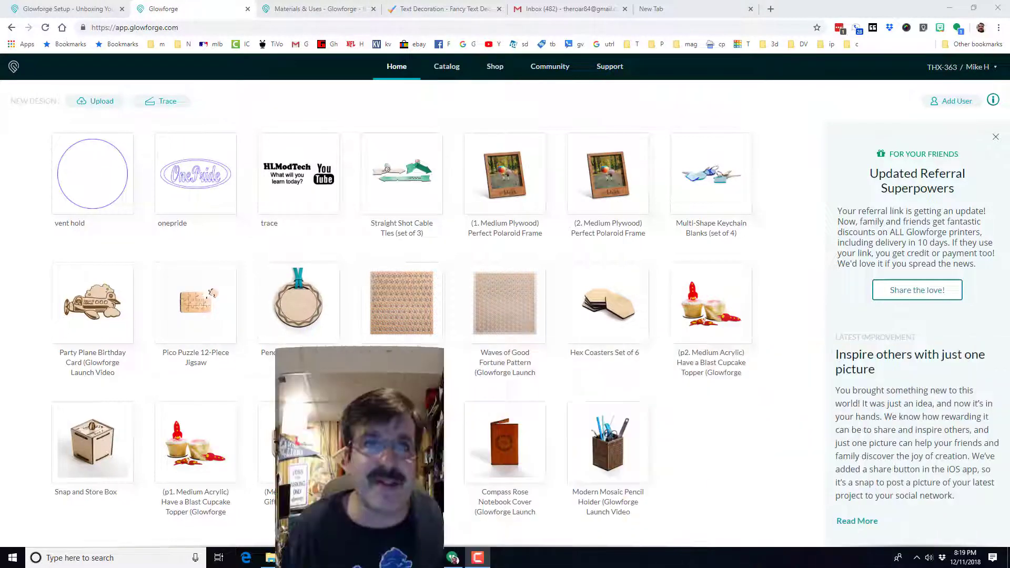
# Switch to the Cool Symbol tab showing 'Master Craftsman' in tiny star-decorated capitals.
pyautogui.click(444, 8)
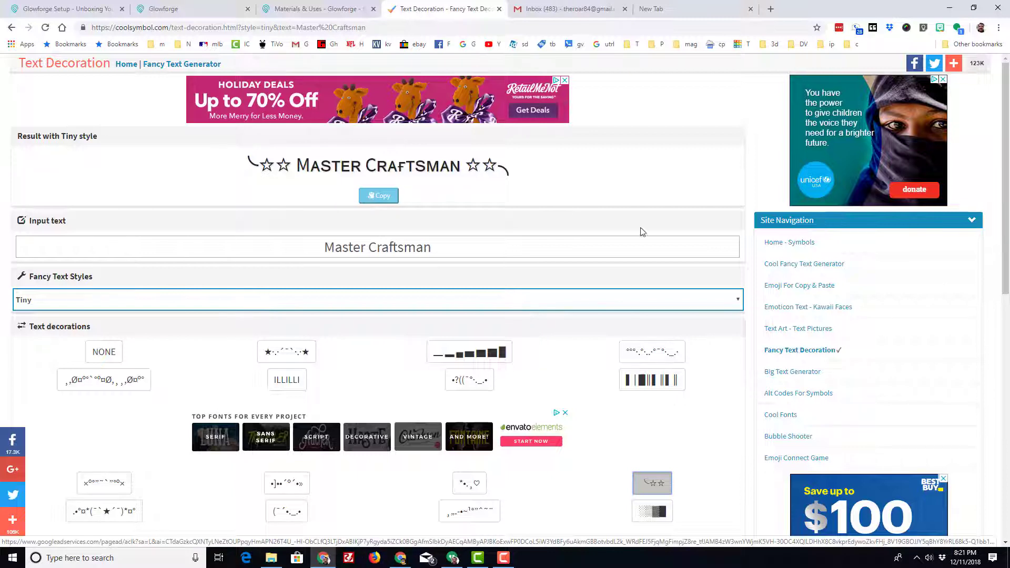
# Screenshot the styled 'Master Craftsman' text and return to the Glowforge dashboard.
pyautogui.click(897, 557)
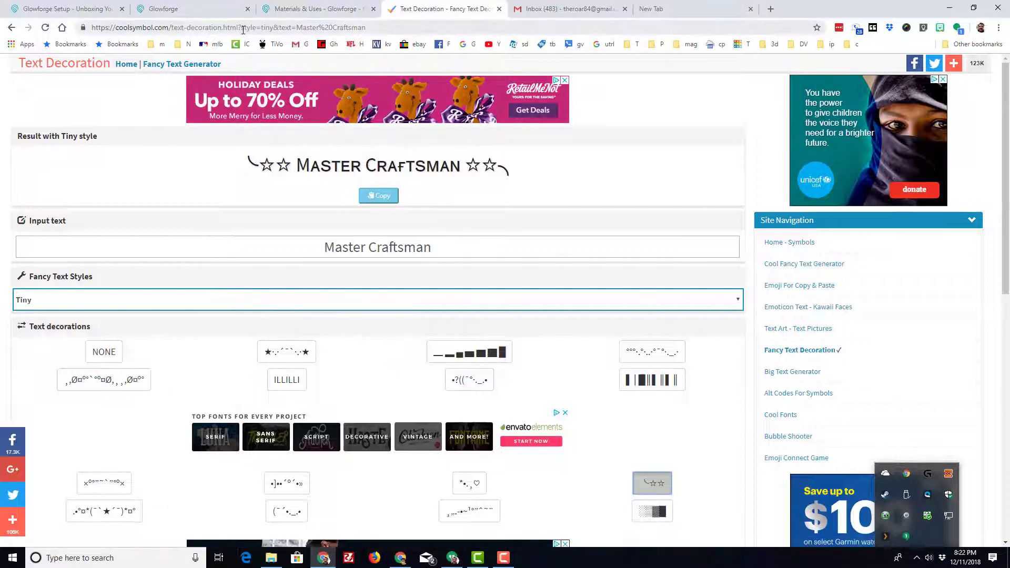
pyautogui.click(191, 8)
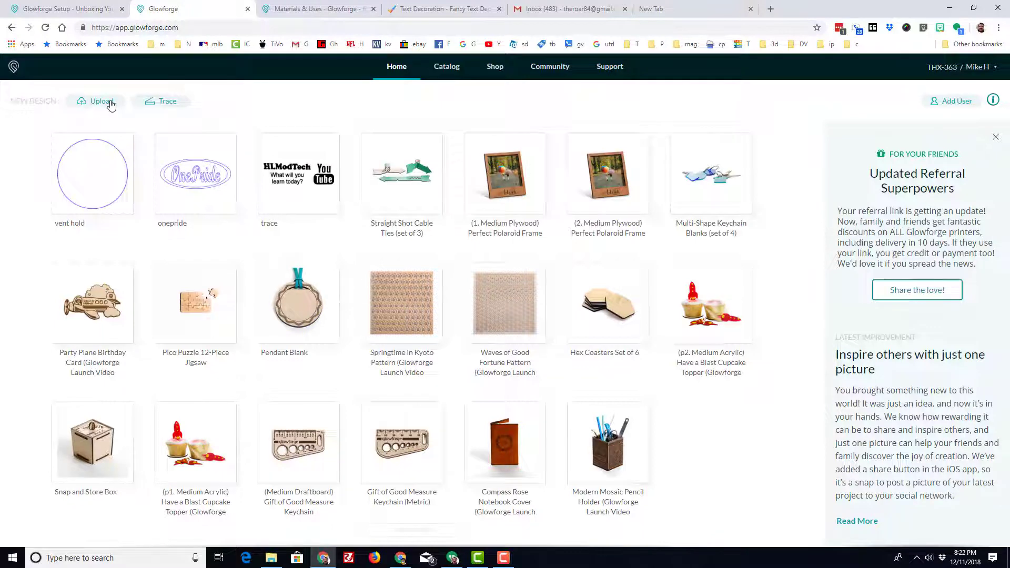
pyautogui.click(100, 101)
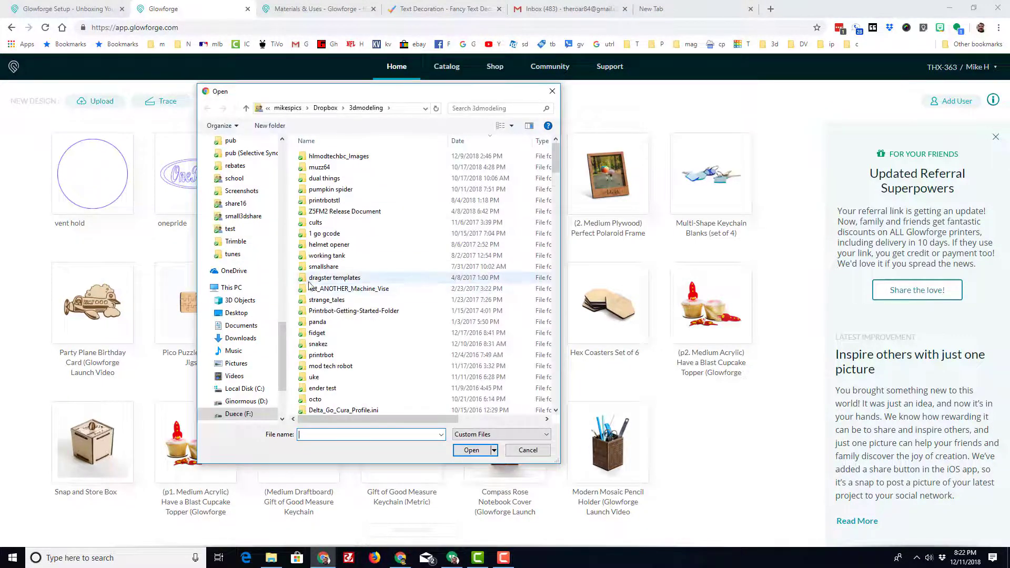
pyautogui.scroll(-3)
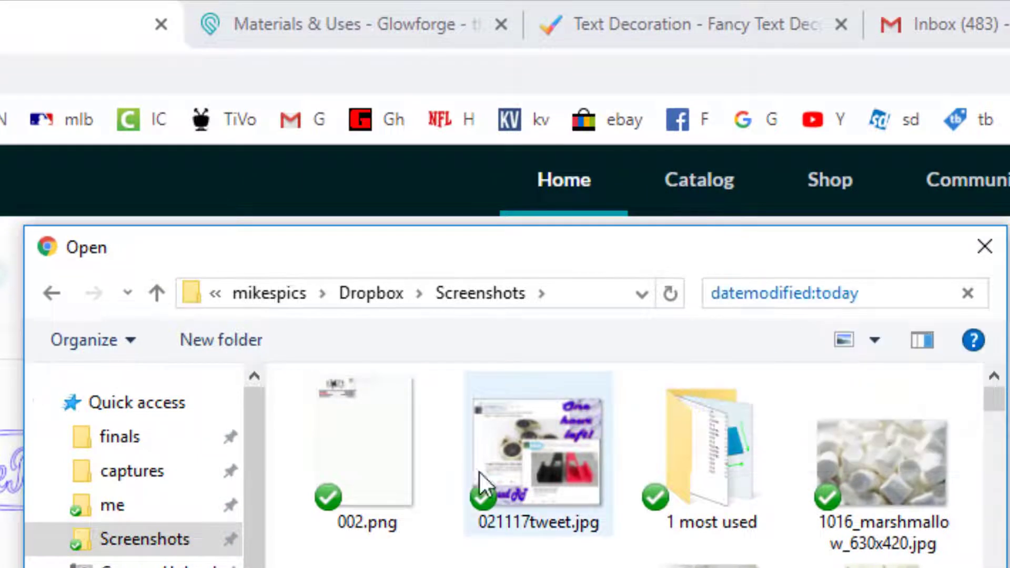
pyautogui.click(783, 293)
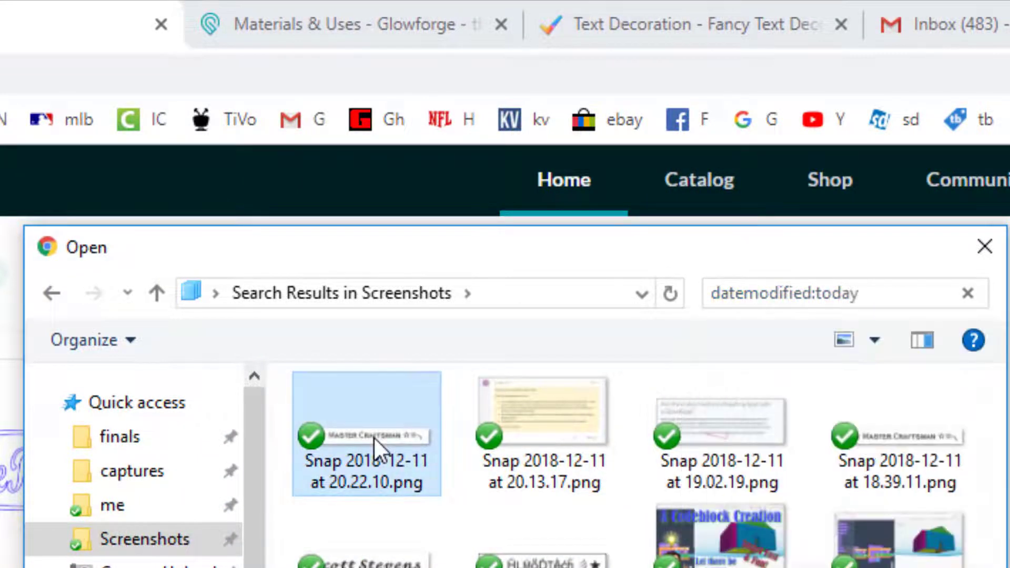
pyautogui.doubleClick(365, 432)
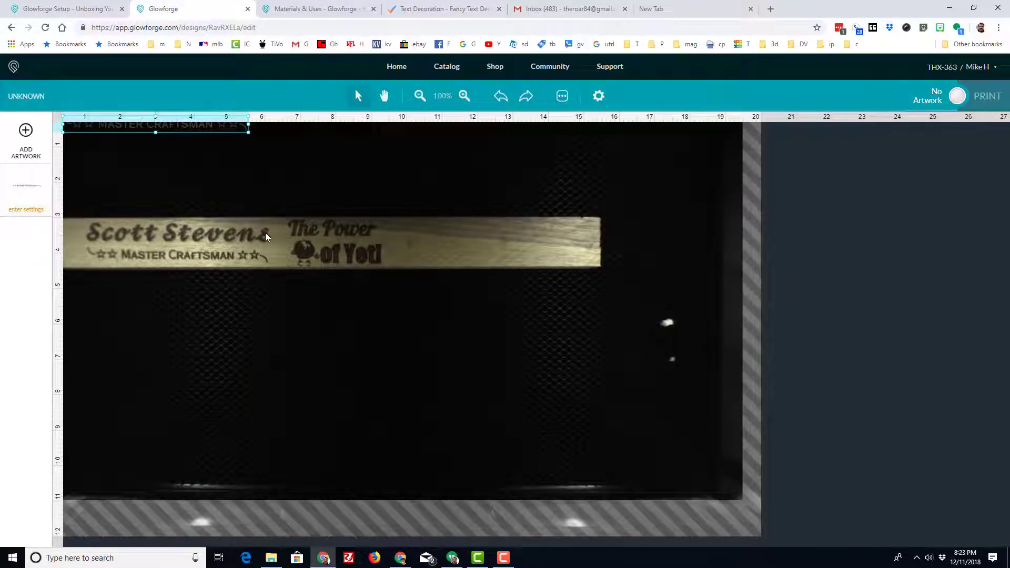
pyautogui.moveTo(216, 230)
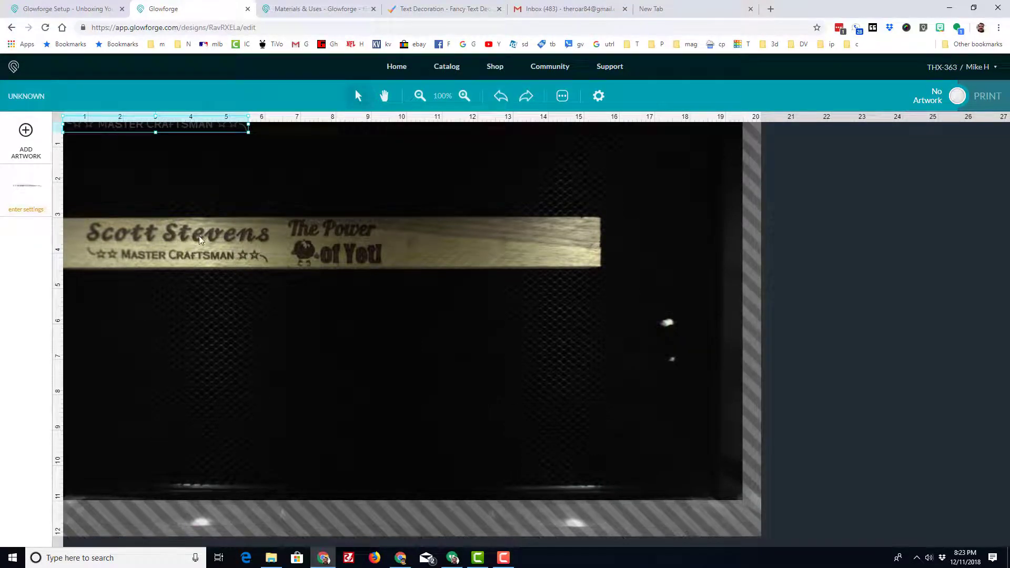
pyautogui.moveTo(181, 155)
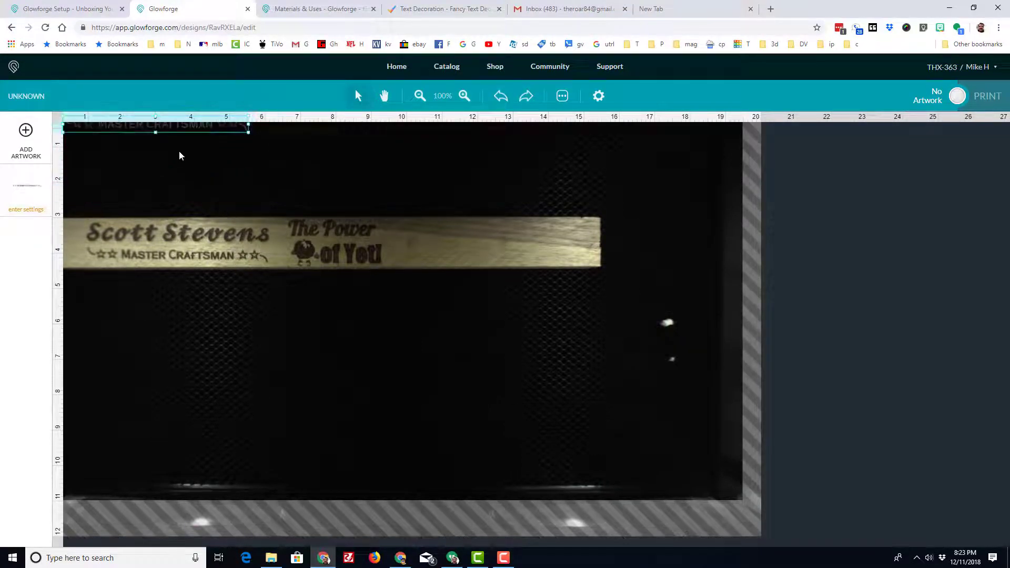
pyautogui.moveTo(155, 127); pyautogui.dragTo(176, 258)
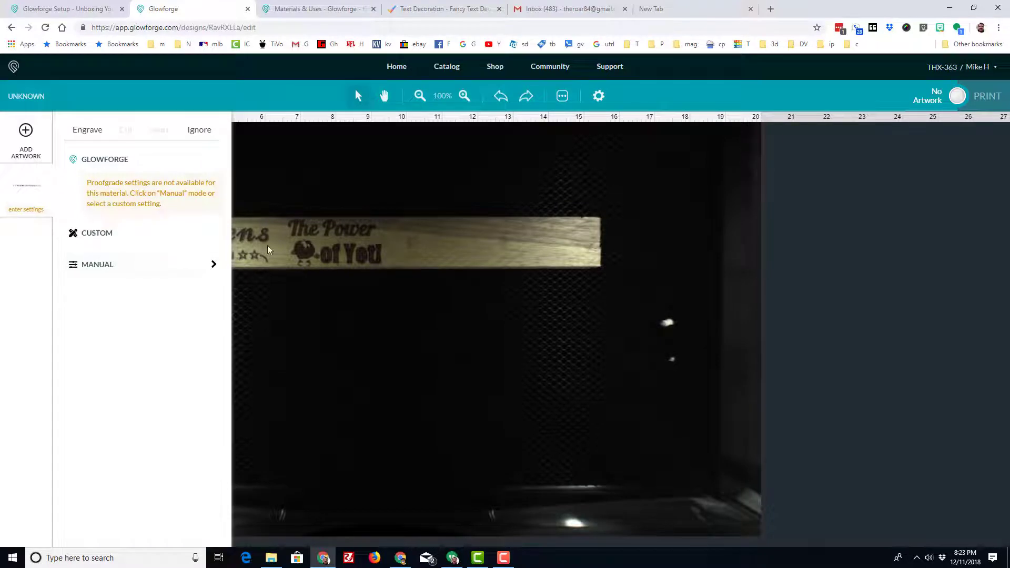
pyautogui.moveTo(93, 268)
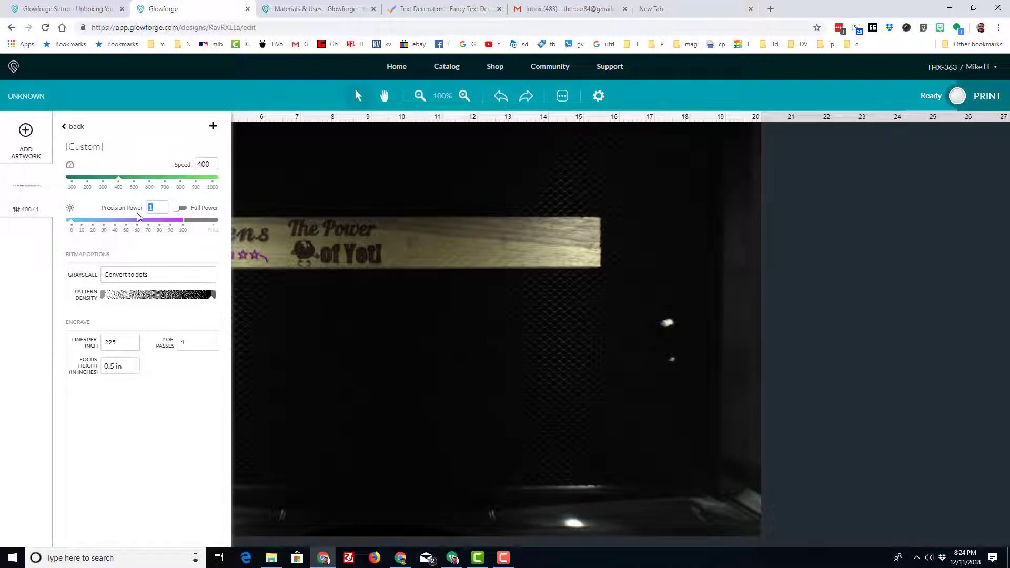
pyautogui.moveTo(422, 252)
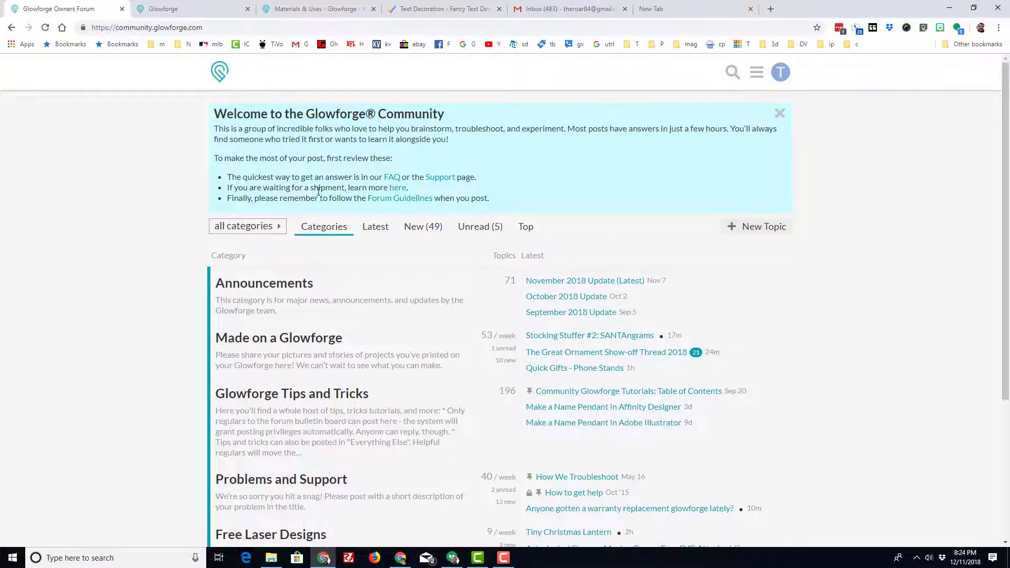
pyautogui.moveTo(398, 187)
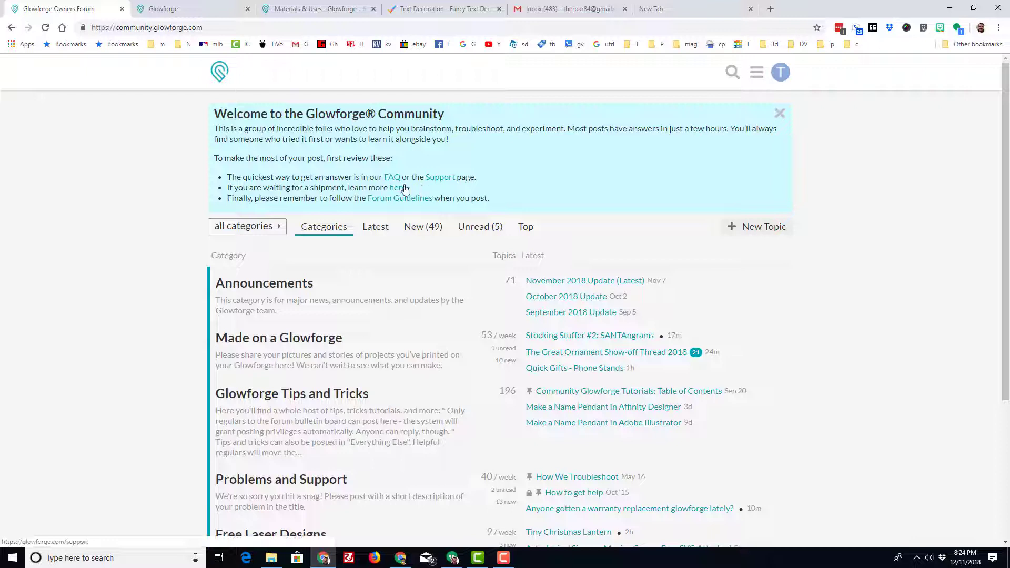
pyautogui.moveTo(360, 319)
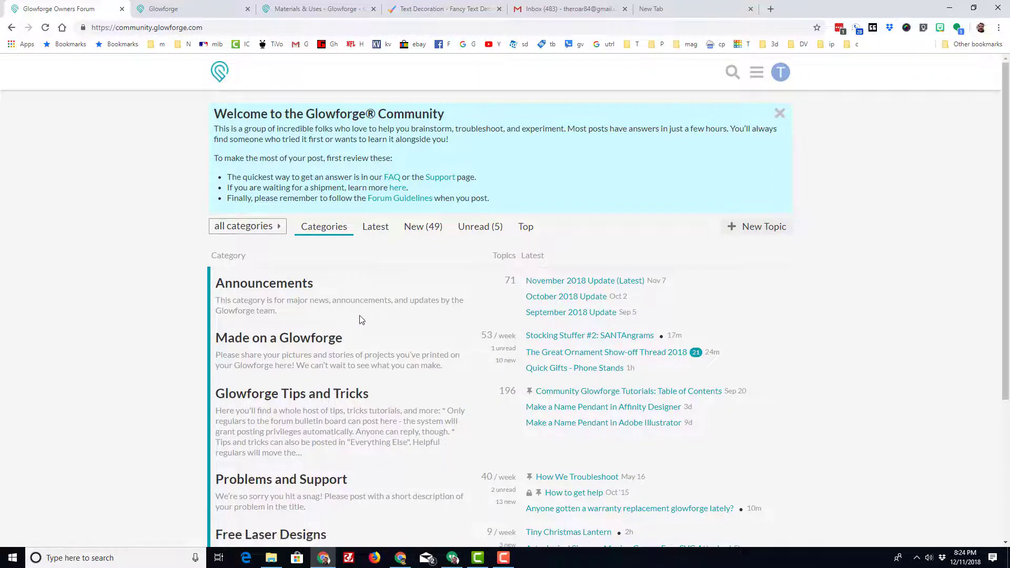
pyautogui.scroll(-3)
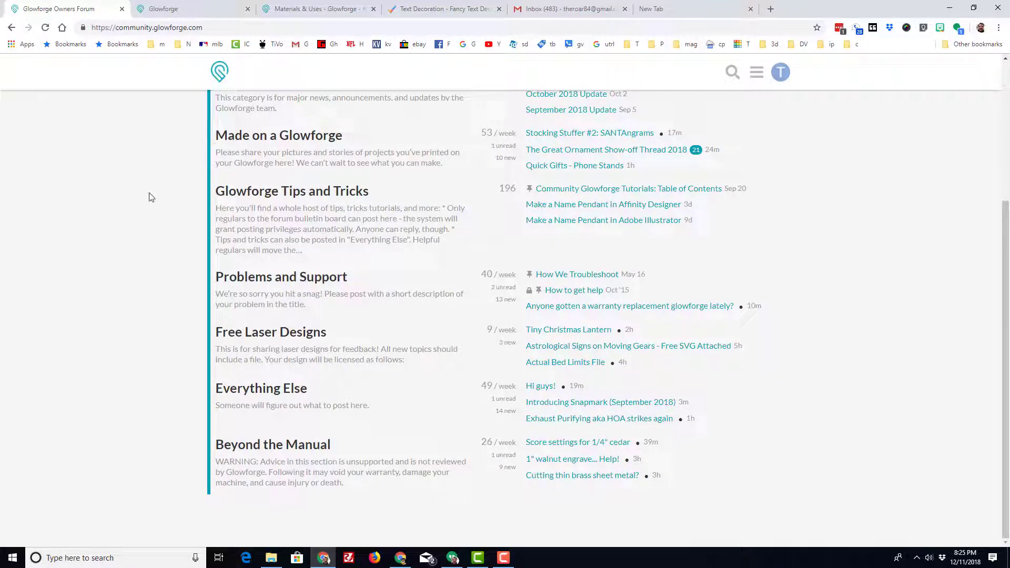
# Set the Master Craftsman artwork's precision power to 30 at speed 400.
pyautogui.click(187, 9)
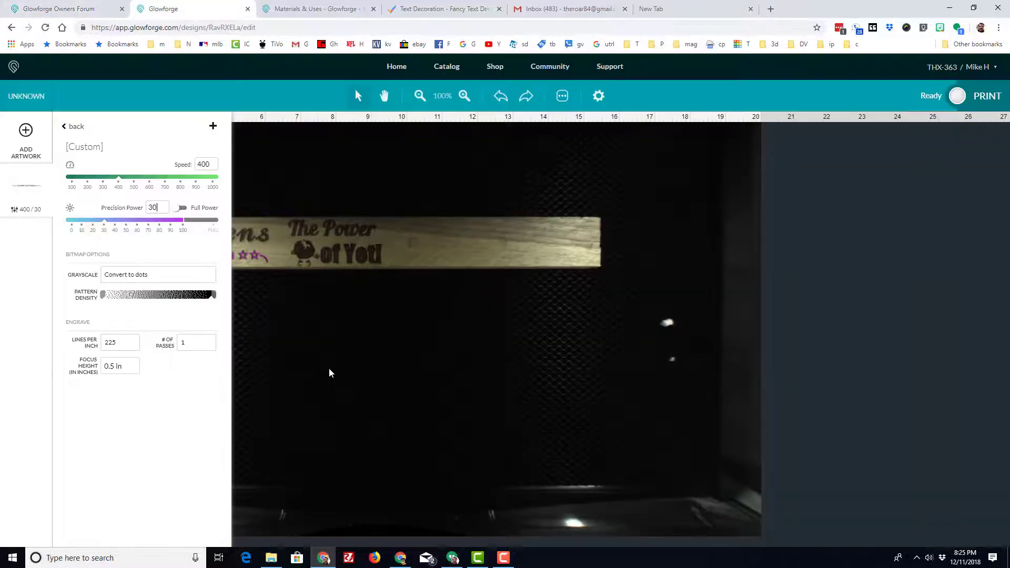
pyautogui.click(72, 126)
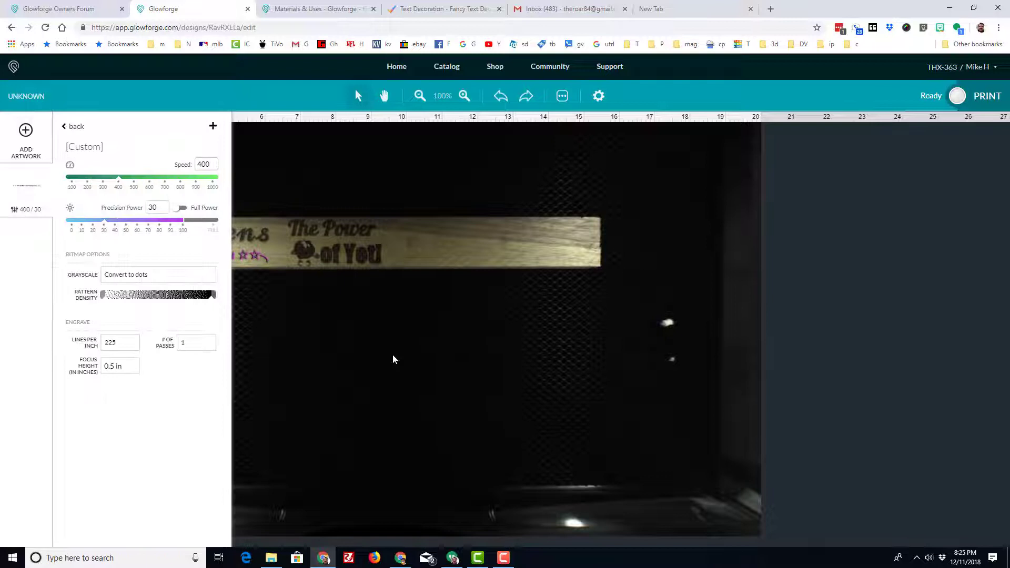
pyautogui.click(73, 126)
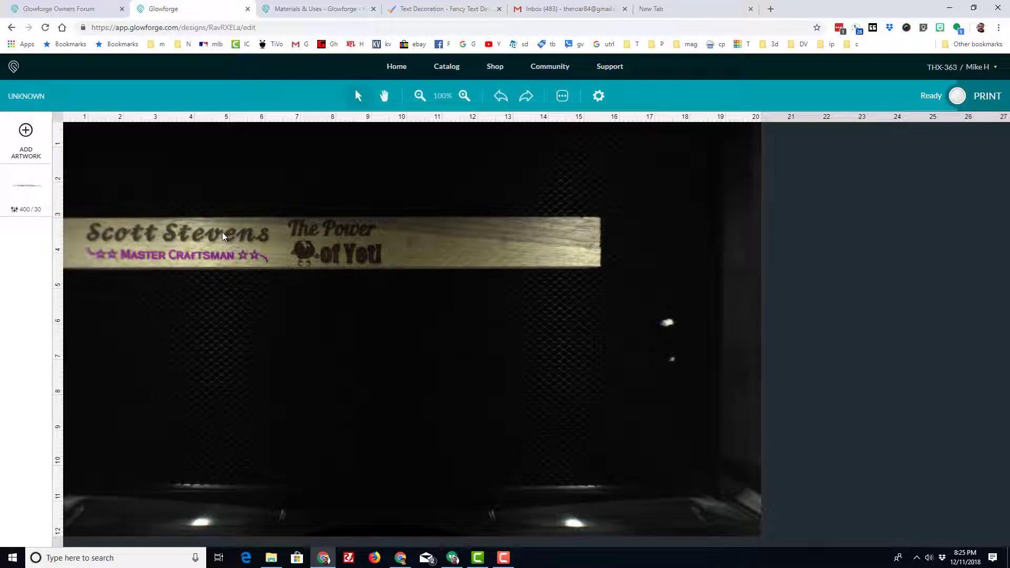
pyautogui.moveTo(333, 232)
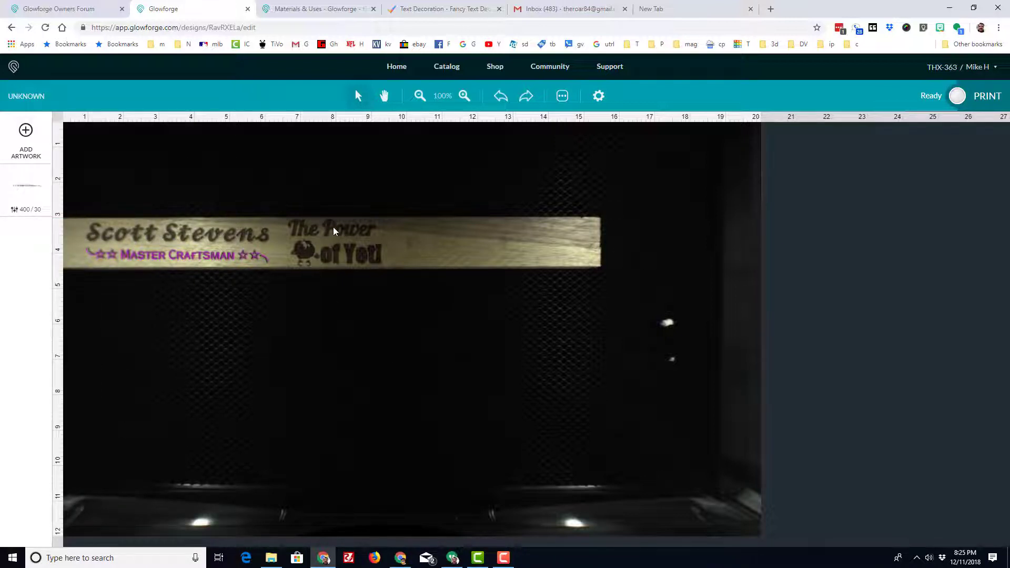
pyautogui.moveTo(398, 359)
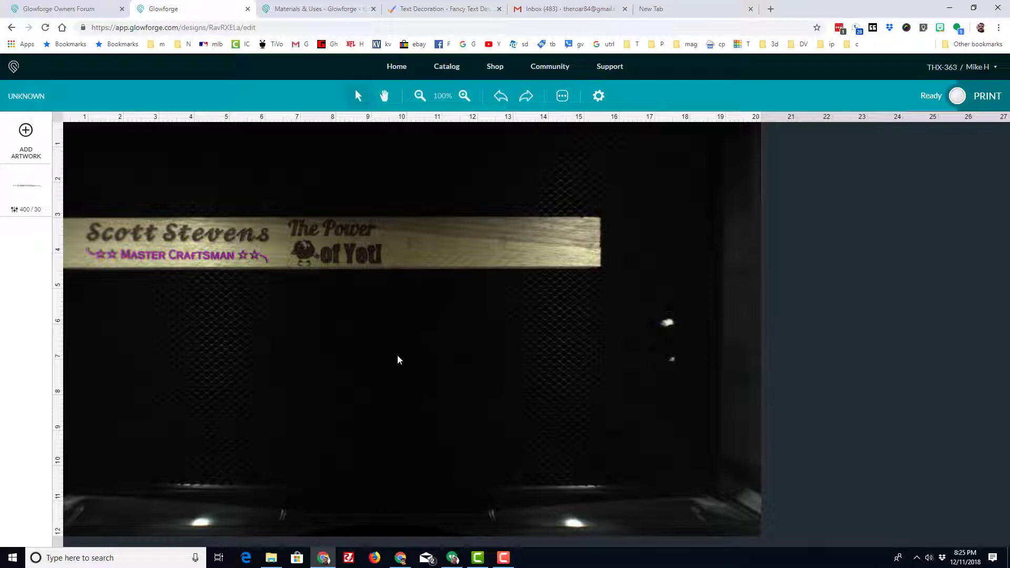
pyautogui.moveTo(347, 358)
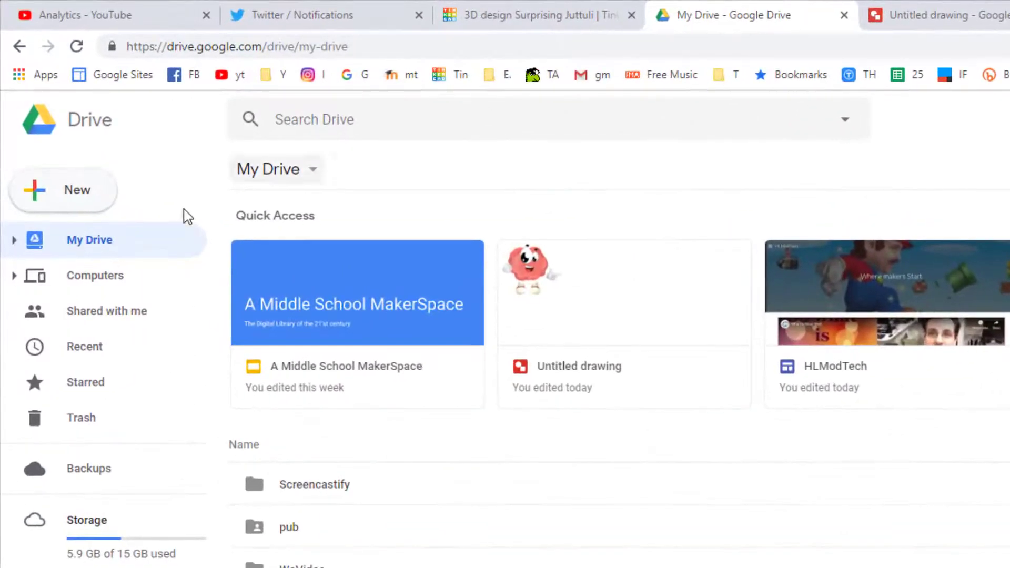
pyautogui.moveTo(61, 216)
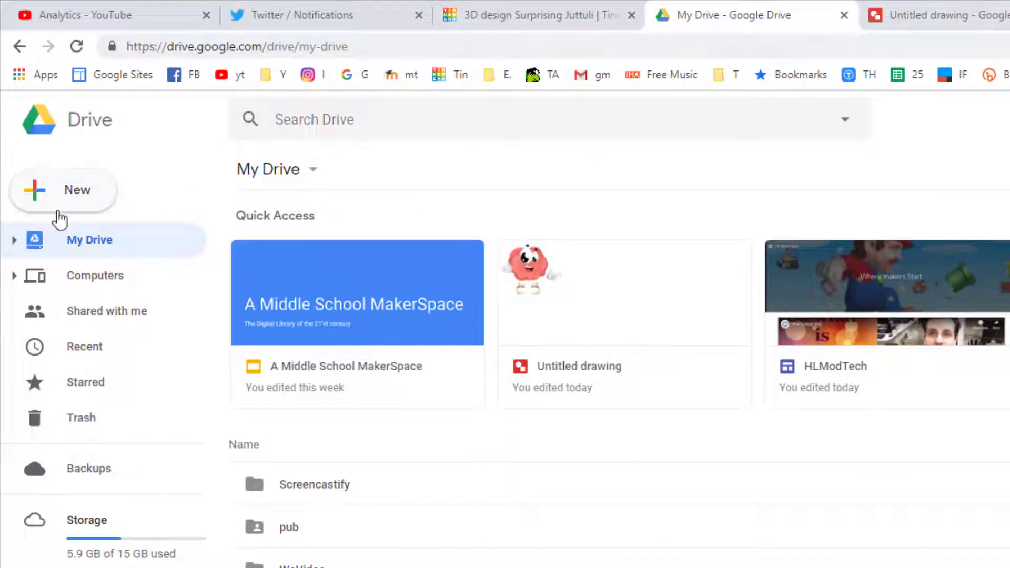
# Create a blank Google Drawings file from Drive's New > More menu.
pyautogui.click(63, 189)
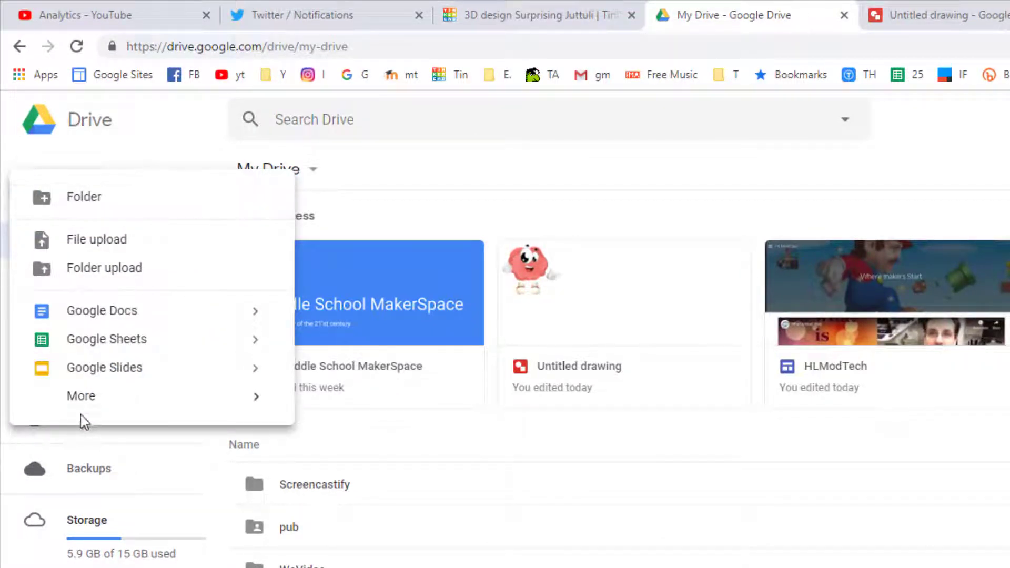
pyautogui.click(81, 395)
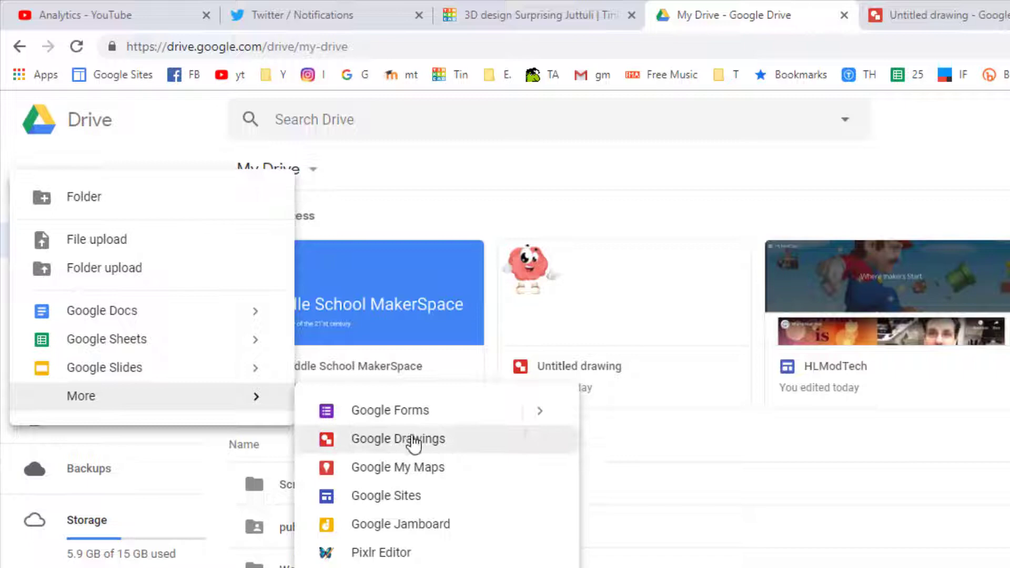
pyautogui.click(399, 439)
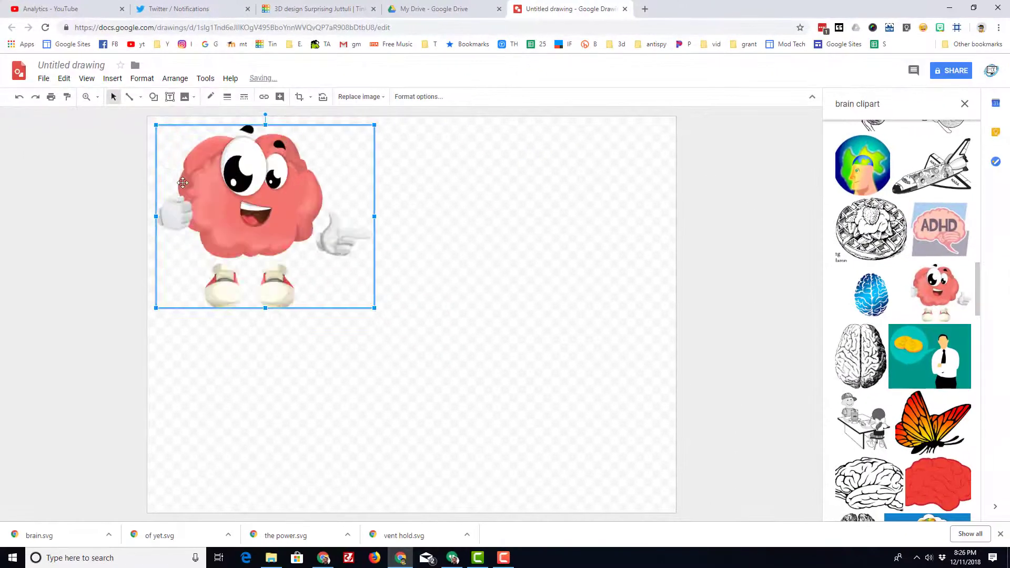
# Download the brain clipart as Scalable Vector Graphics, saving it into the 3dmodeling folder.
pyautogui.click(63, 114)
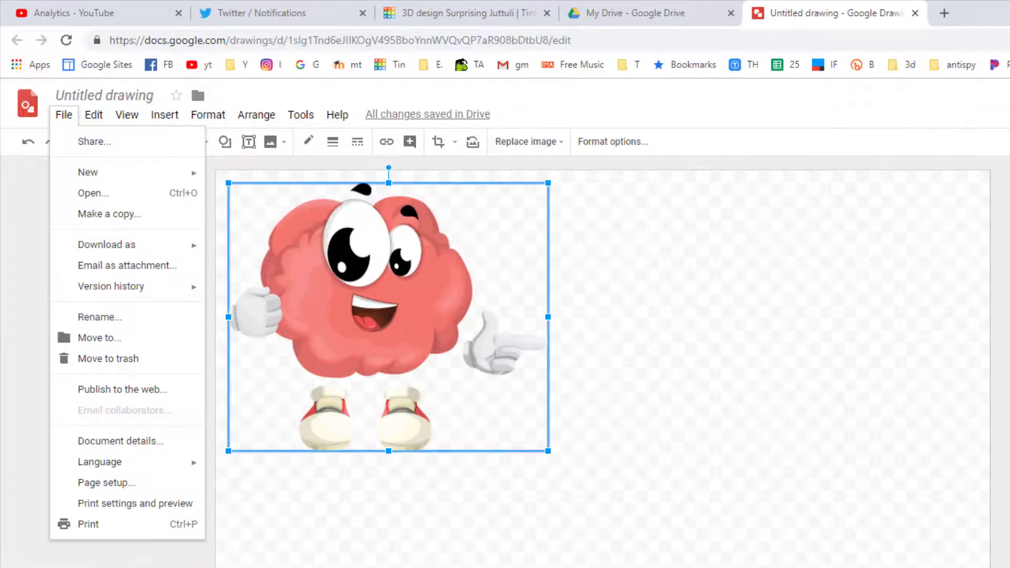
pyautogui.click(181, 214)
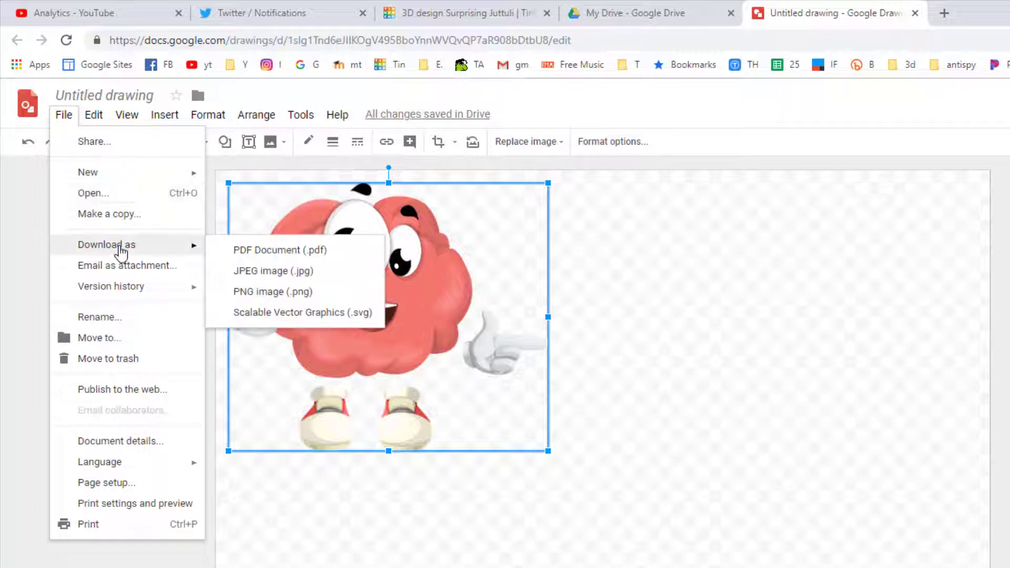
pyautogui.moveTo(328, 321)
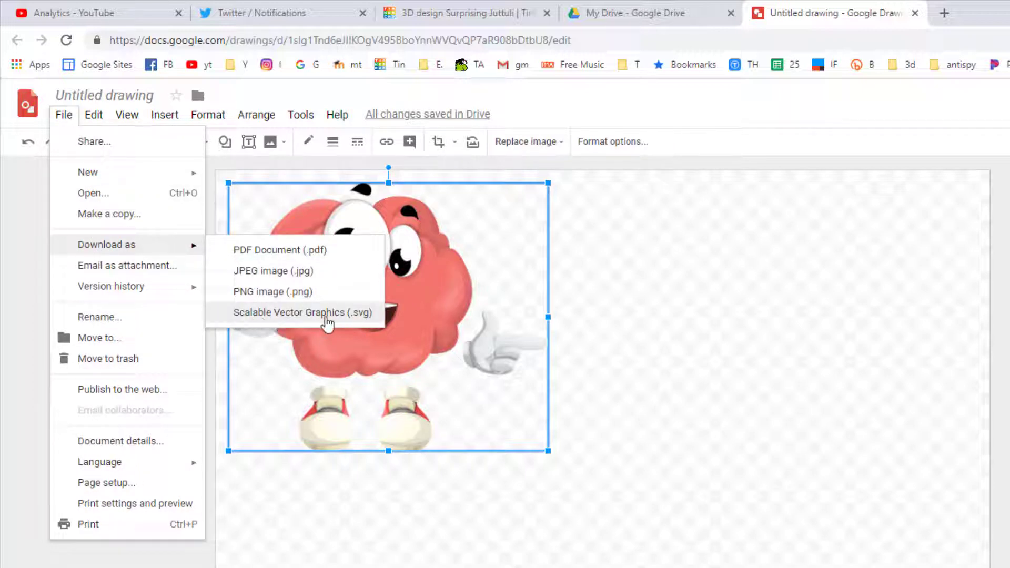
pyautogui.click(302, 313)
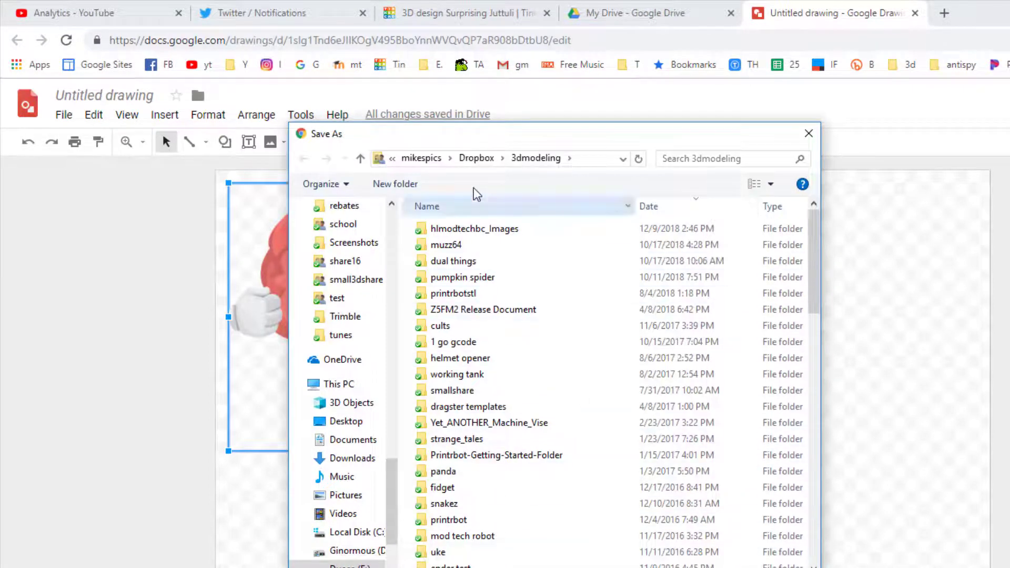
pyautogui.scroll(-3)
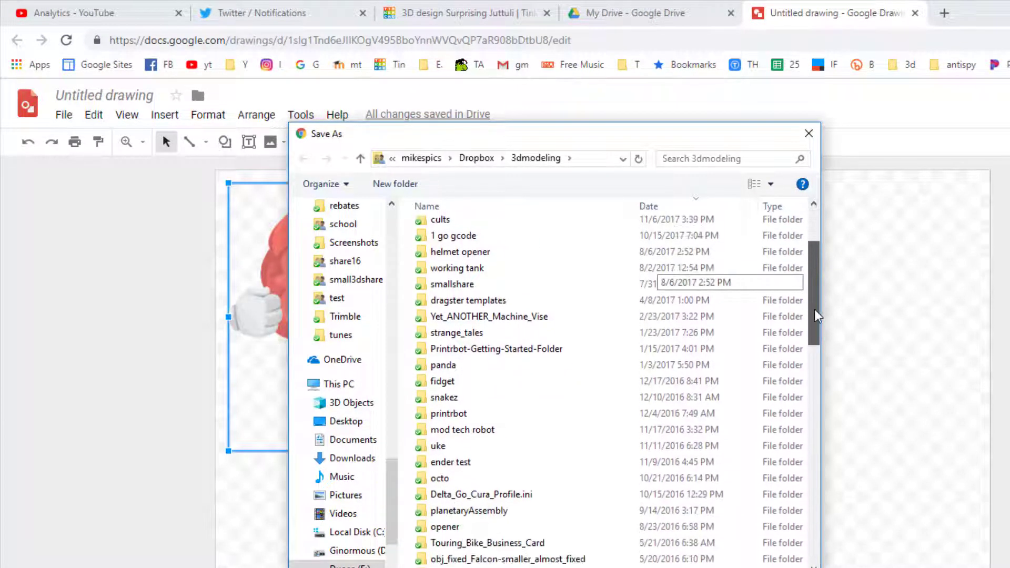
pyautogui.scroll(-3)
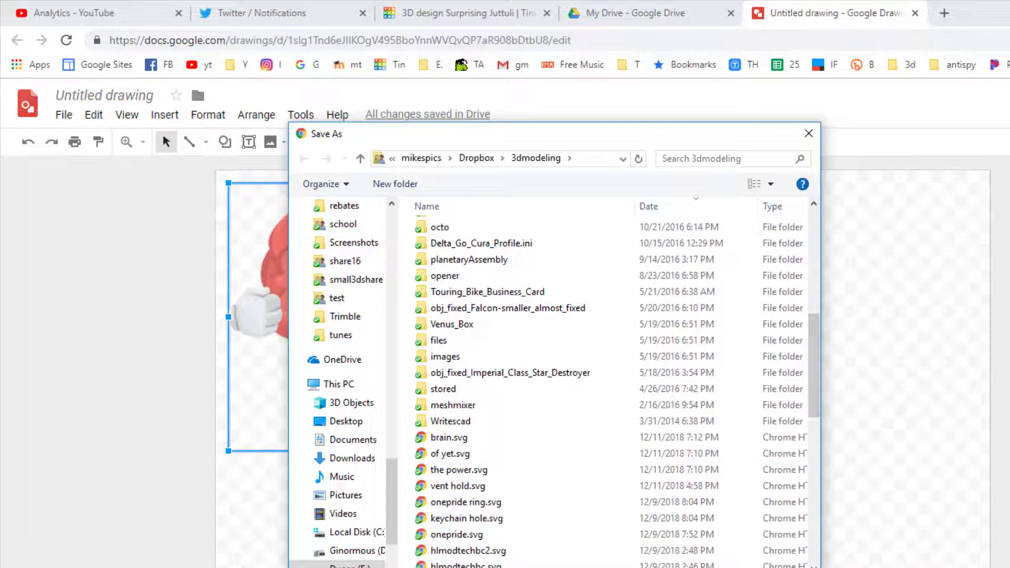
pyautogui.click(808, 133)
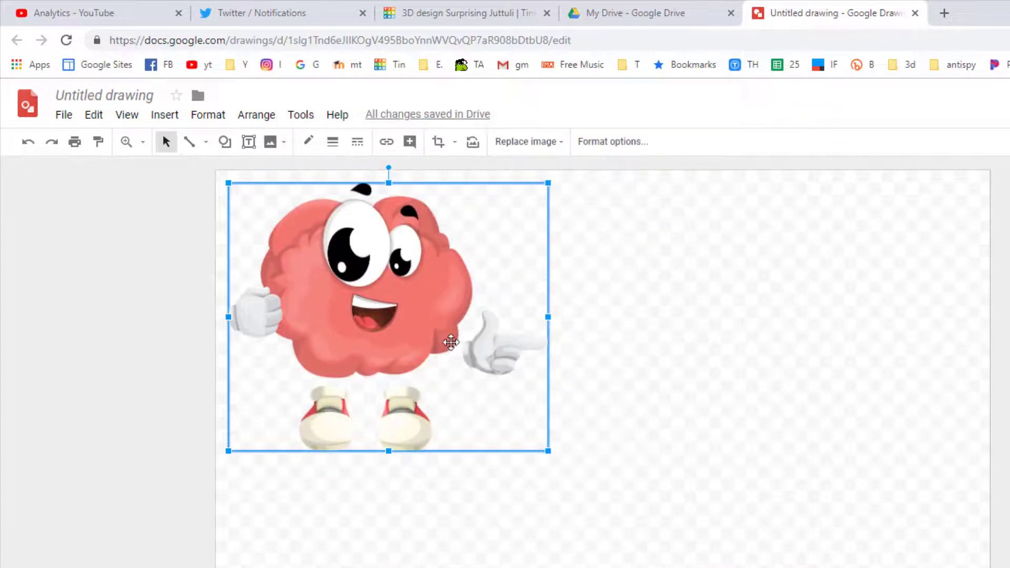
# Delete the brain image and insert 'The Power' word art in Pacifico font.
pyautogui.press('Delete')
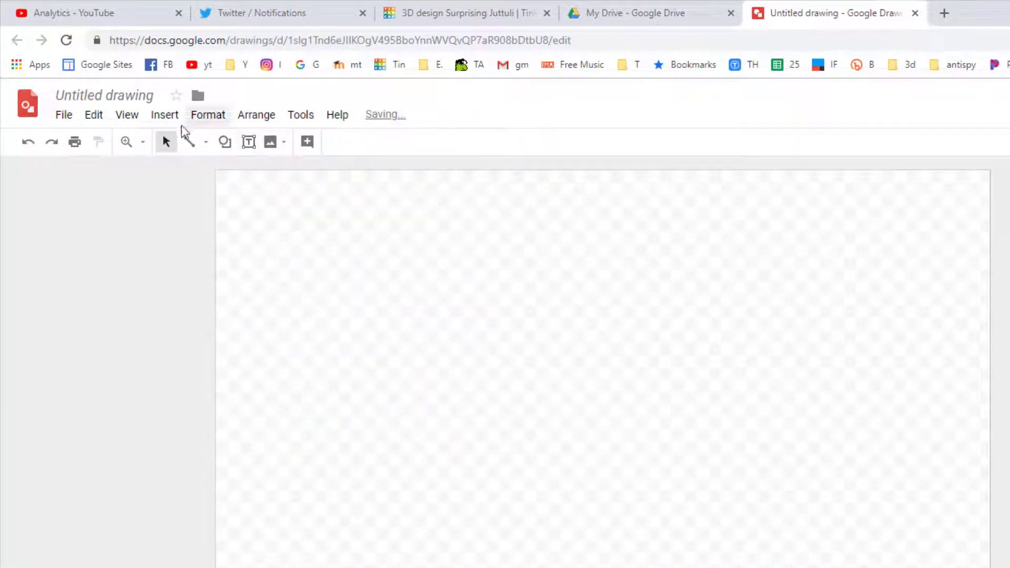
pyautogui.click(164, 115)
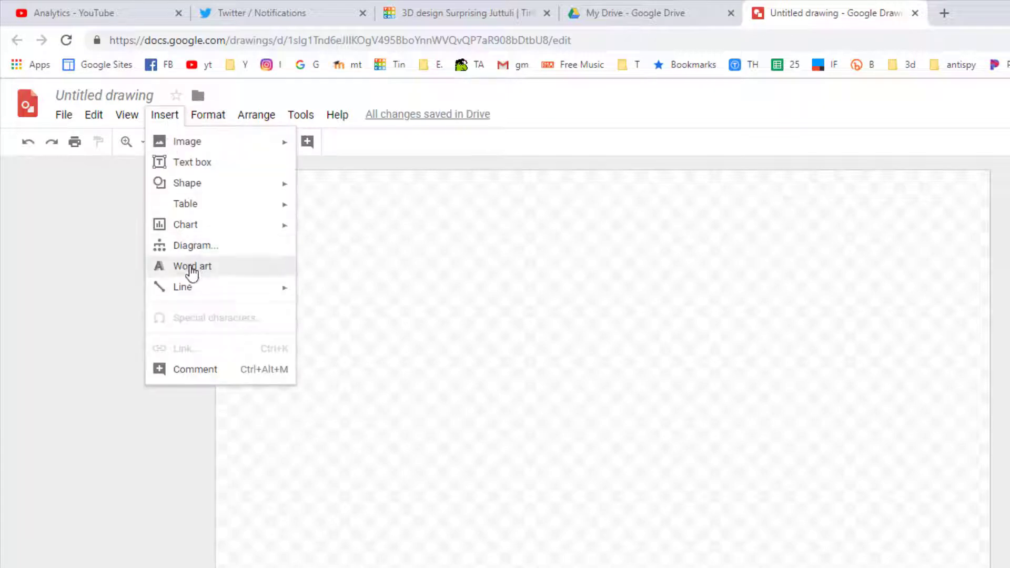
pyautogui.click(191, 266)
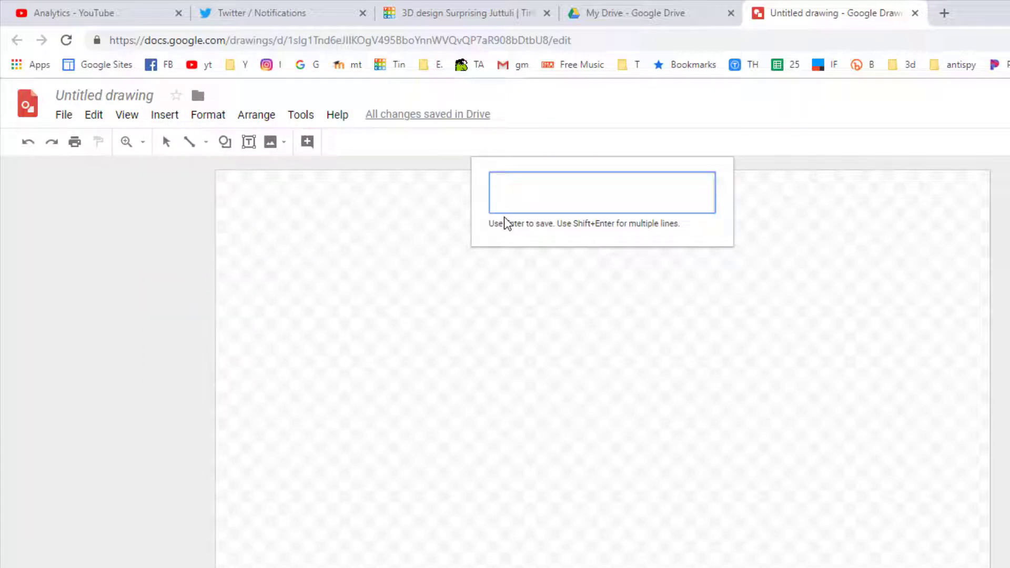
pyautogui.write('The Power')
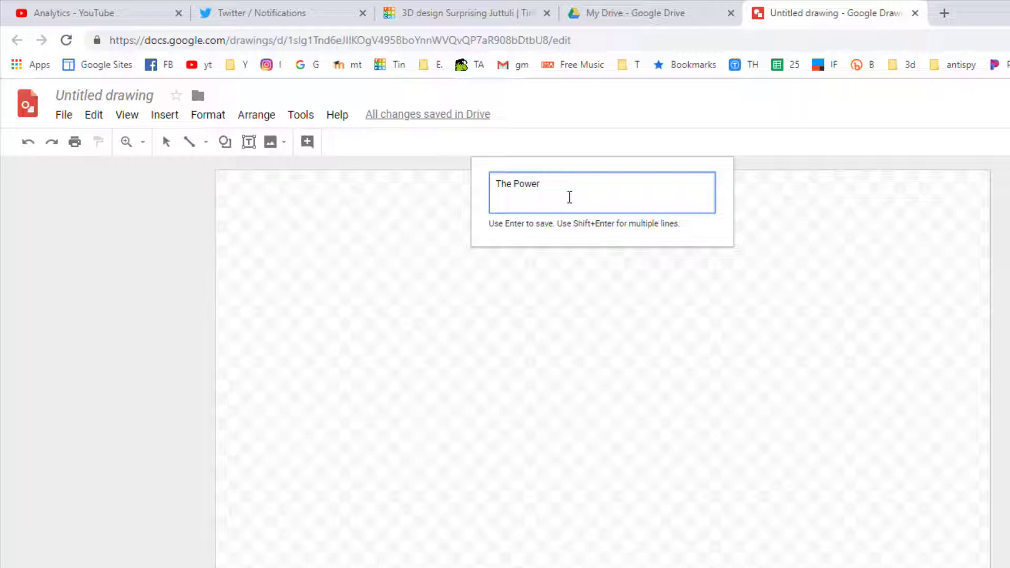
pyautogui.press('Return')
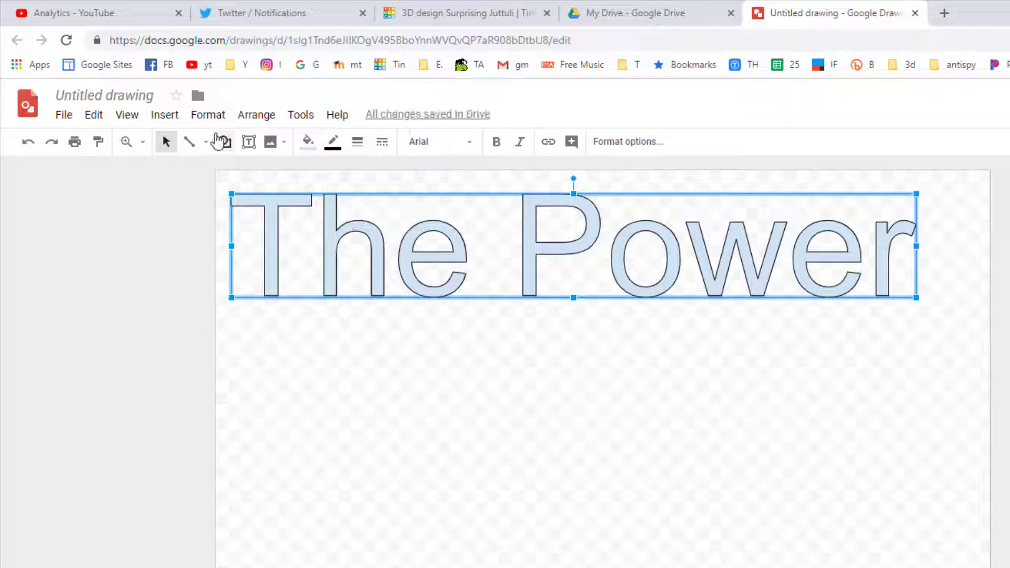
pyautogui.click(439, 141)
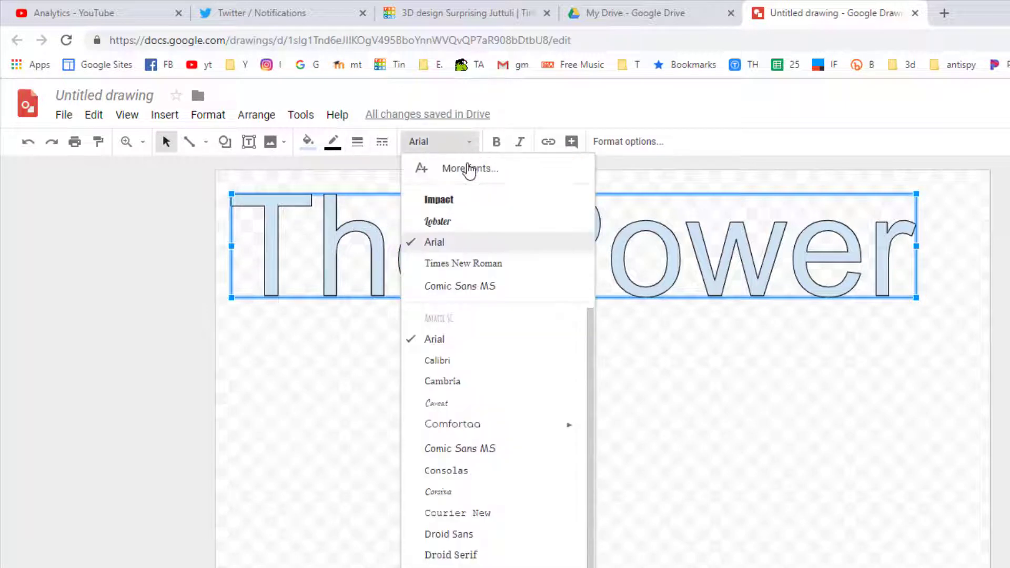
pyautogui.scroll(-3)
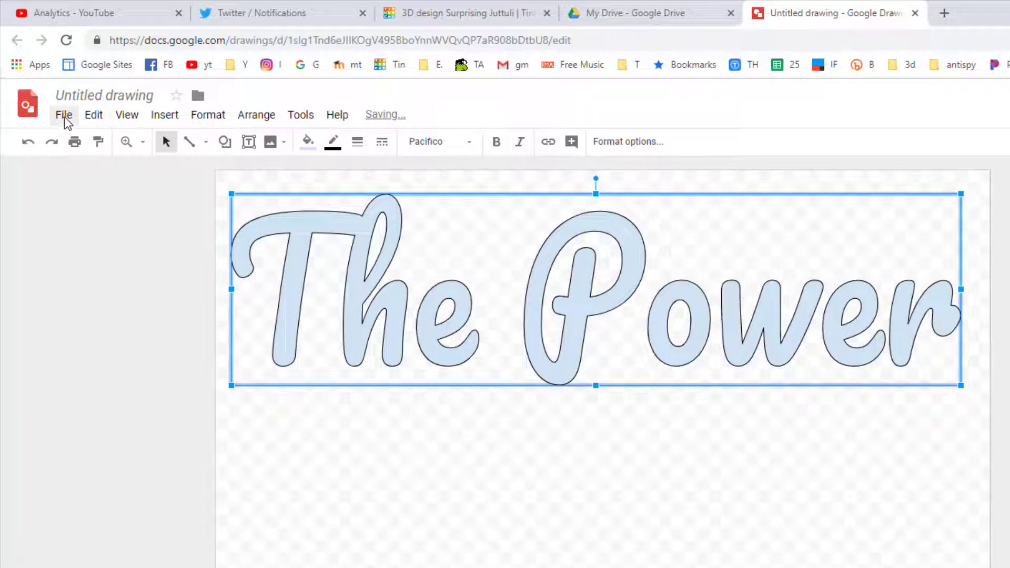
# Save 'The Power' as an SVG to 3dmodeling and begin adding artwork in Glowforge.
pyautogui.click(64, 114)
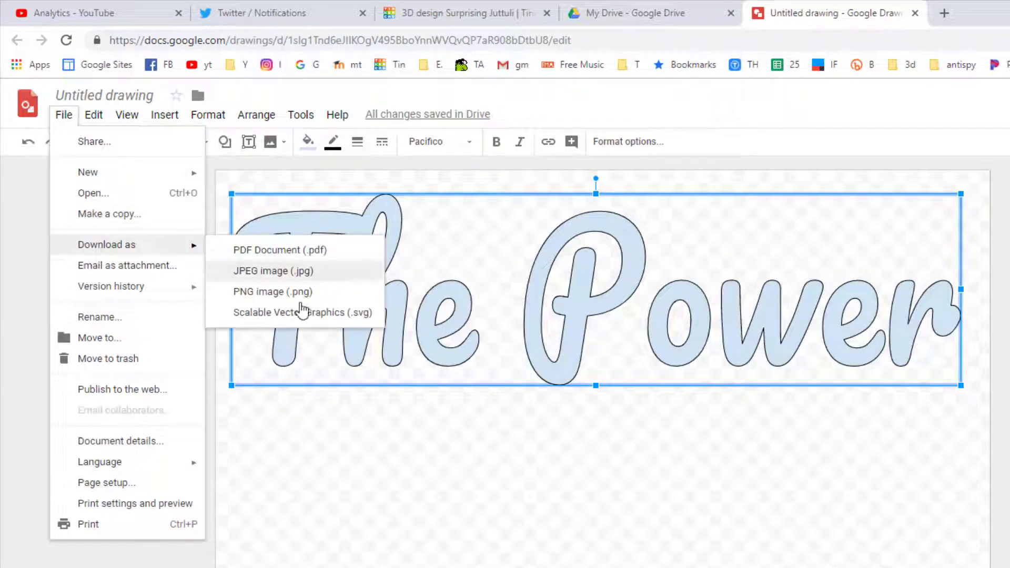
pyautogui.click(273, 290)
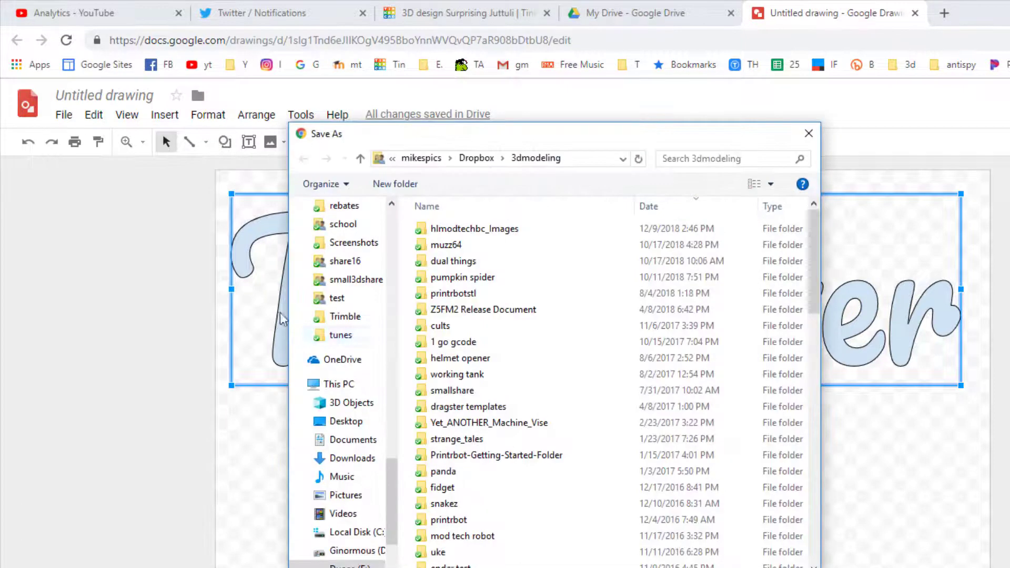
pyautogui.click(808, 133)
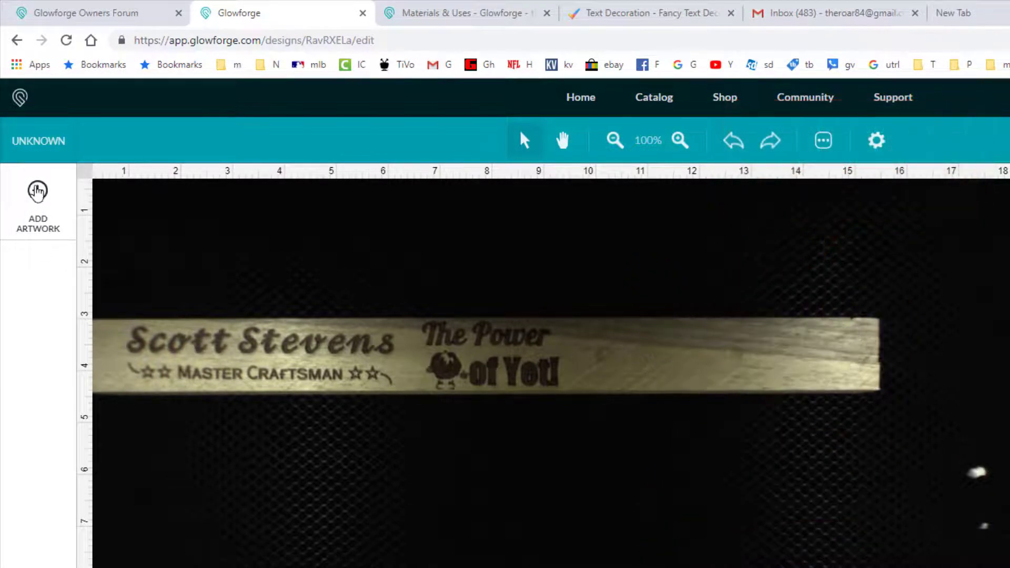
pyautogui.click(37, 206)
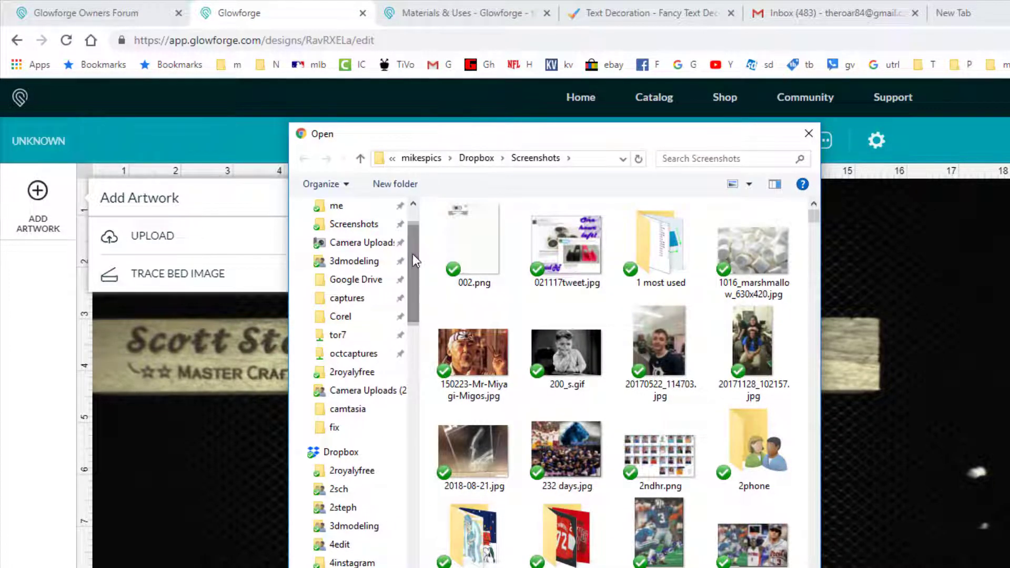
# Browse the upload picker to 3dmodeling and filter to files modified today.
pyautogui.click(354, 261)
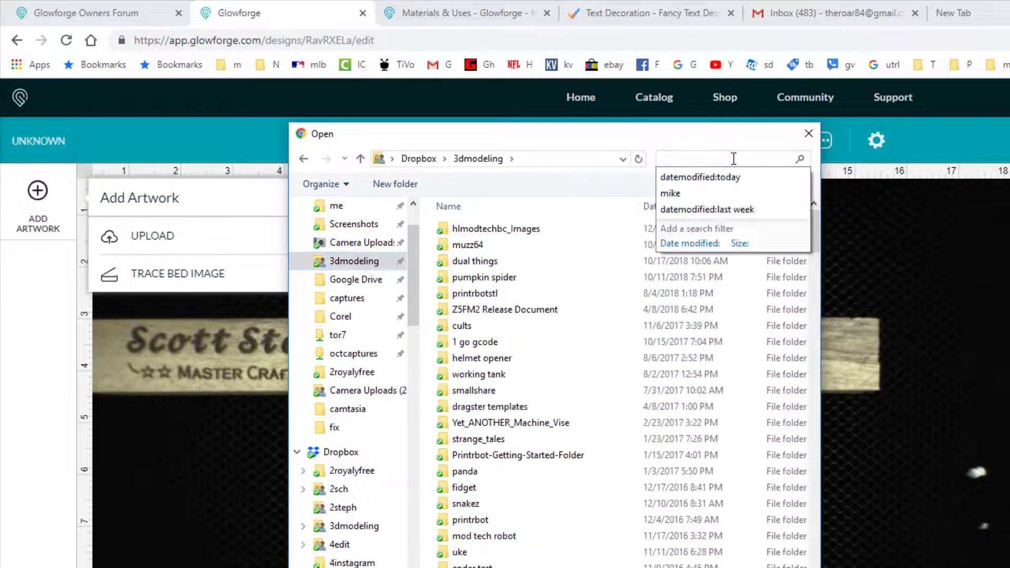
pyautogui.click(700, 177)
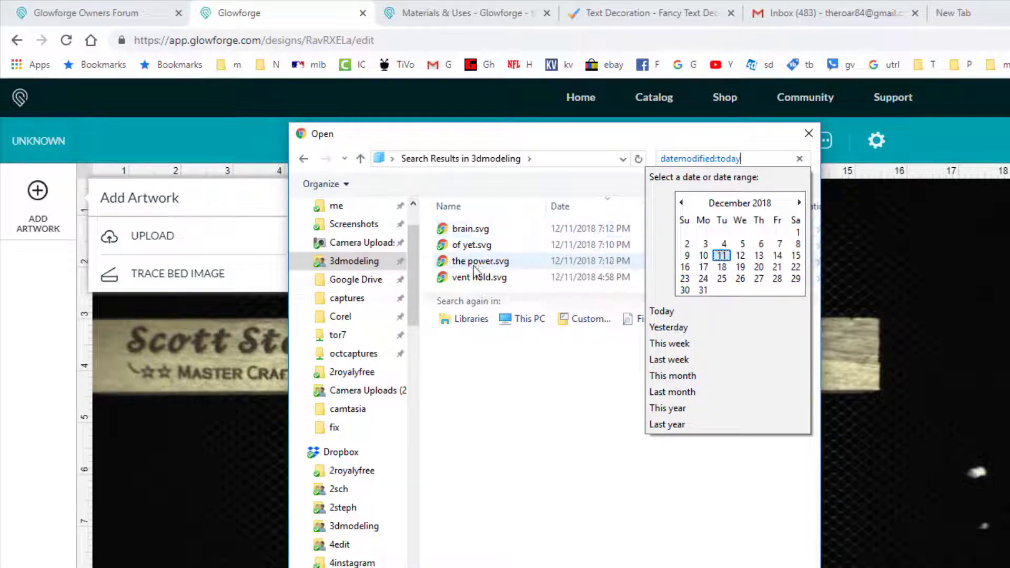
pyautogui.moveTo(471, 228)
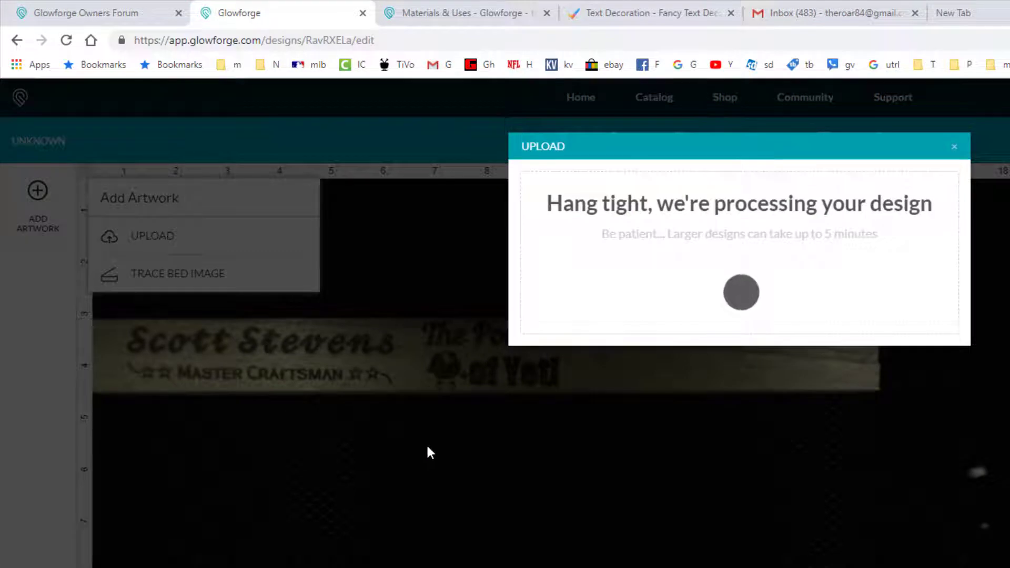
pyautogui.moveTo(628, 316)
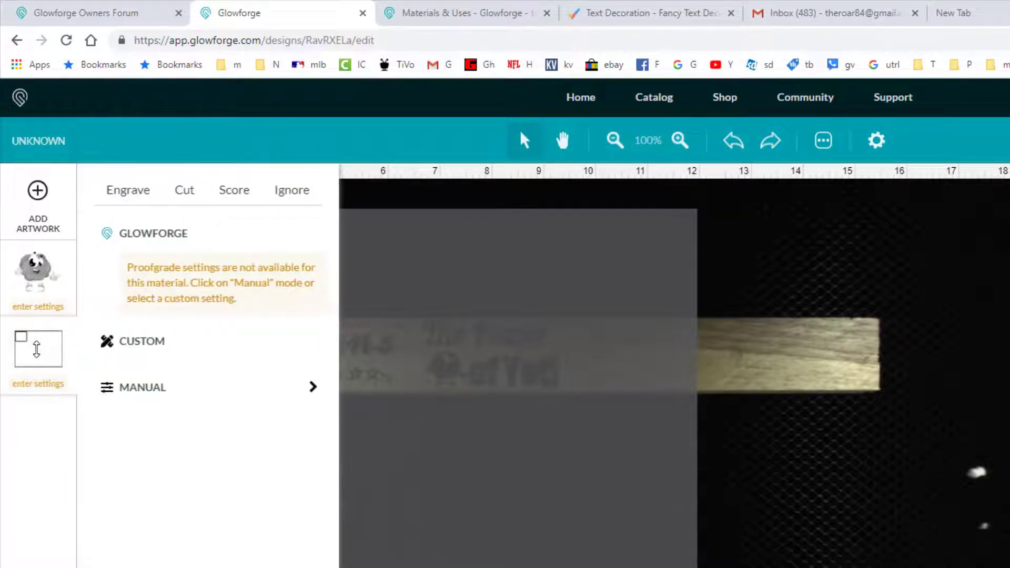
# Ignore the outline box; engrave the brain manually at 400/25, converted to dots, two passes.
pyautogui.click(291, 189)
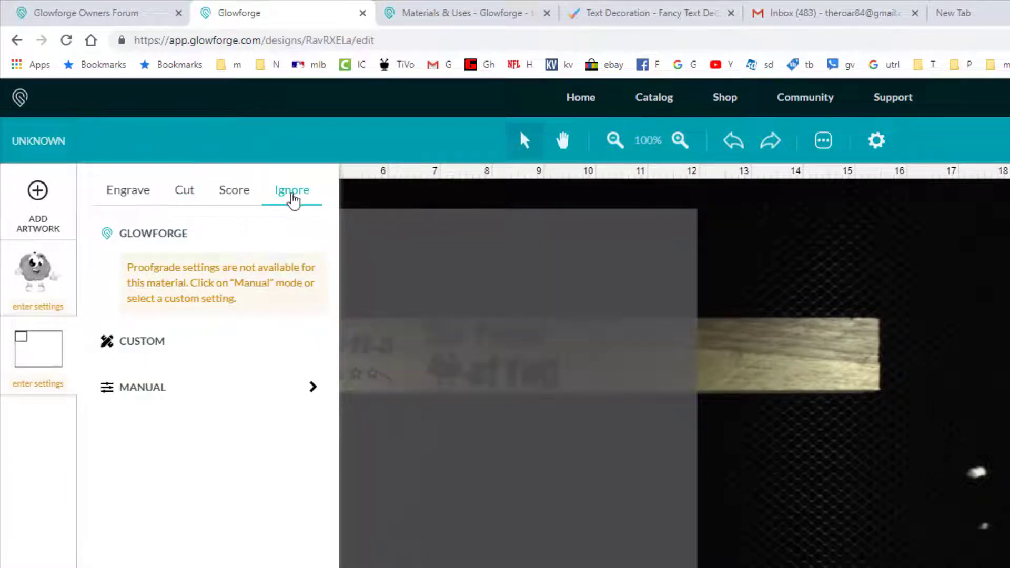
pyautogui.click(291, 190)
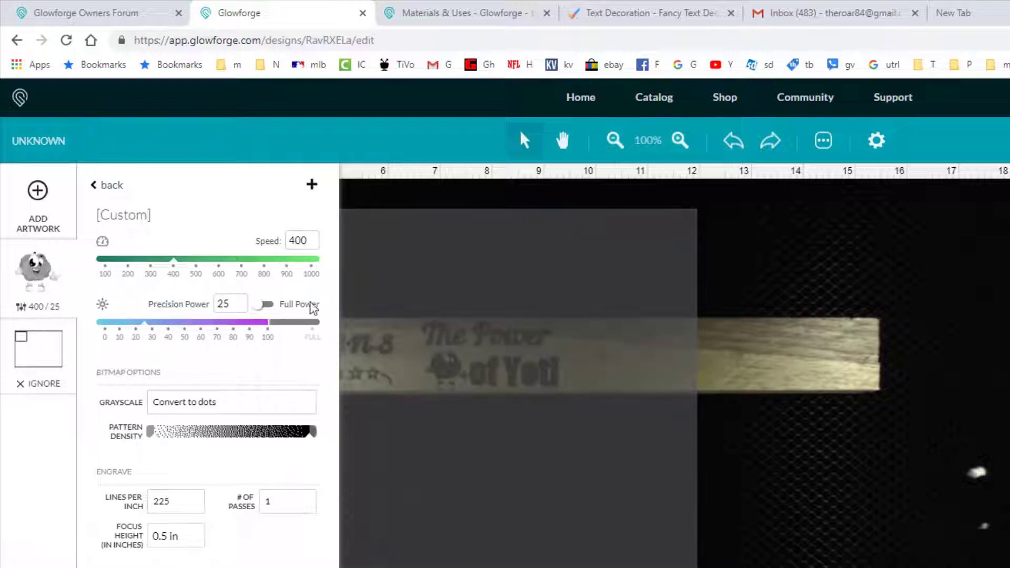
pyautogui.click(231, 401)
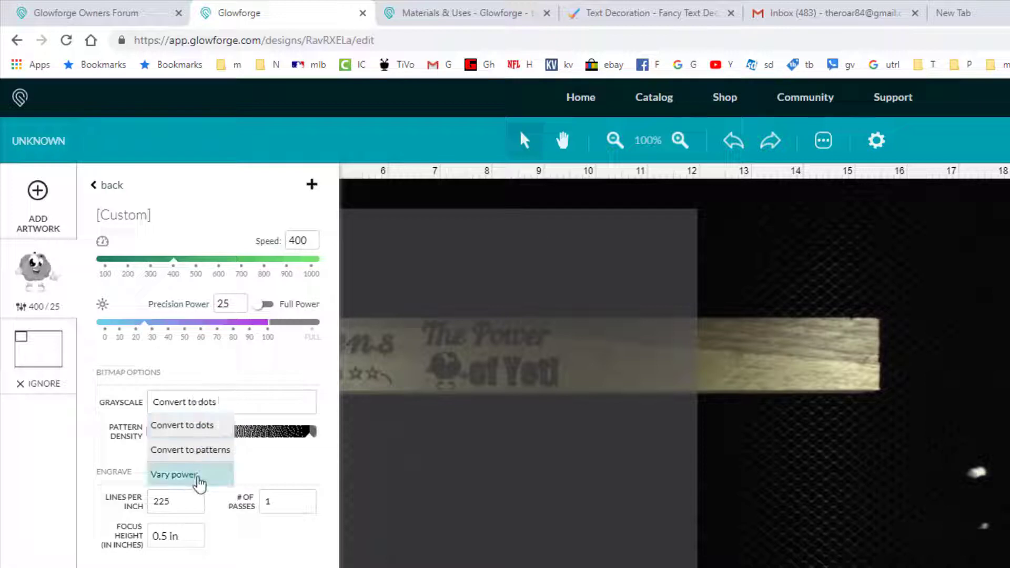
pyautogui.moveTo(190, 448)
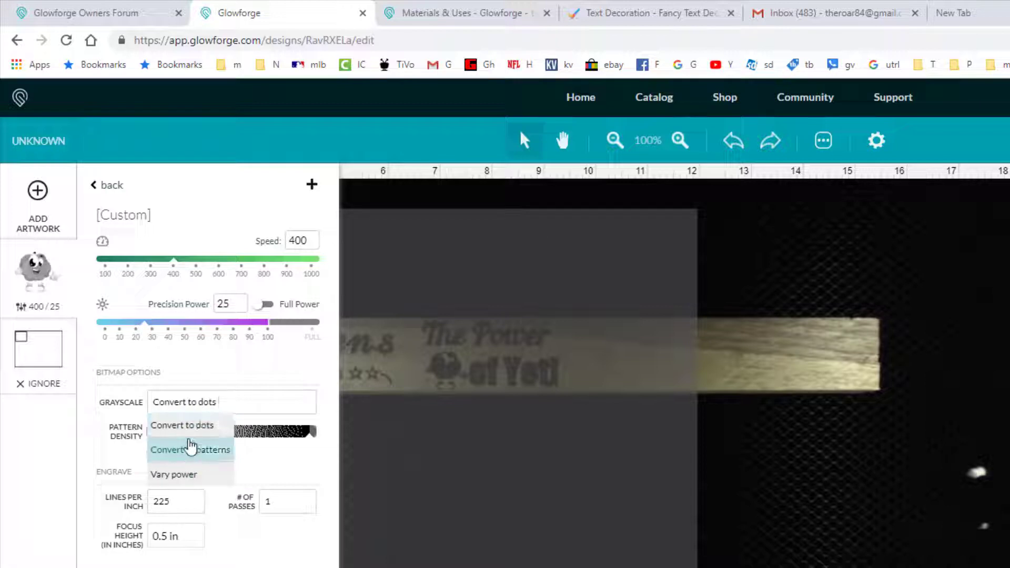
pyautogui.click(183, 425)
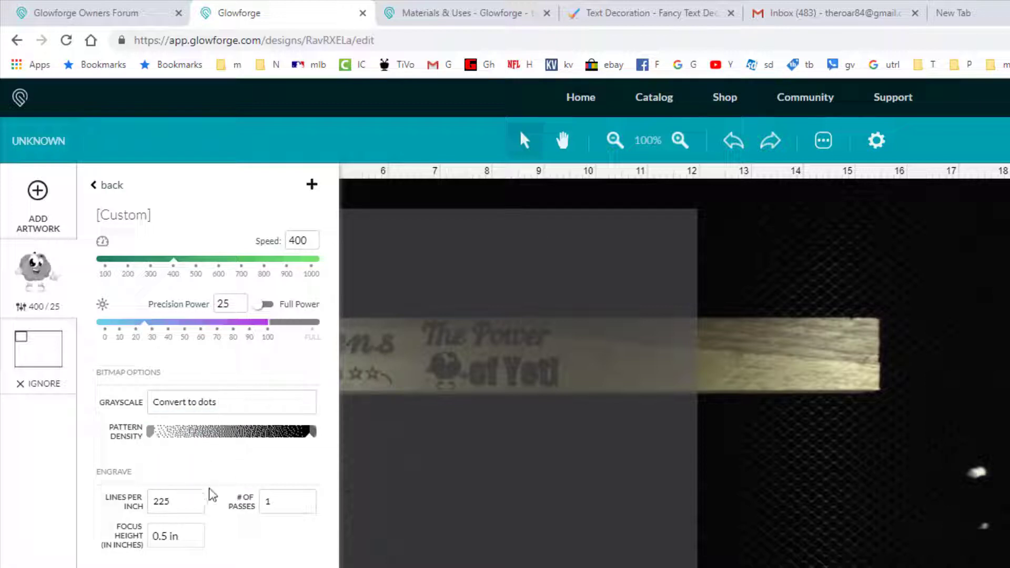
pyautogui.click(287, 501)
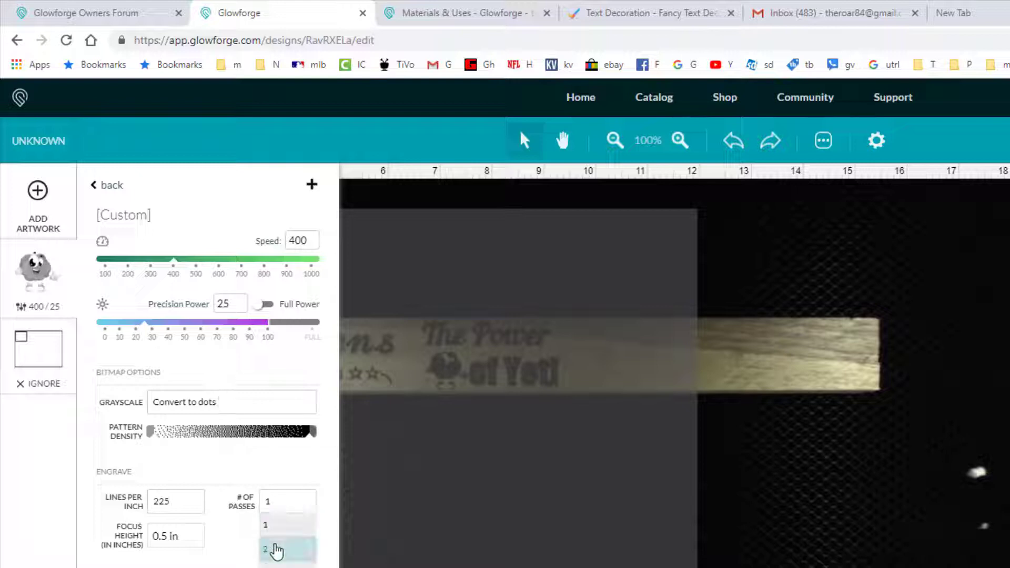
pyautogui.click(276, 548)
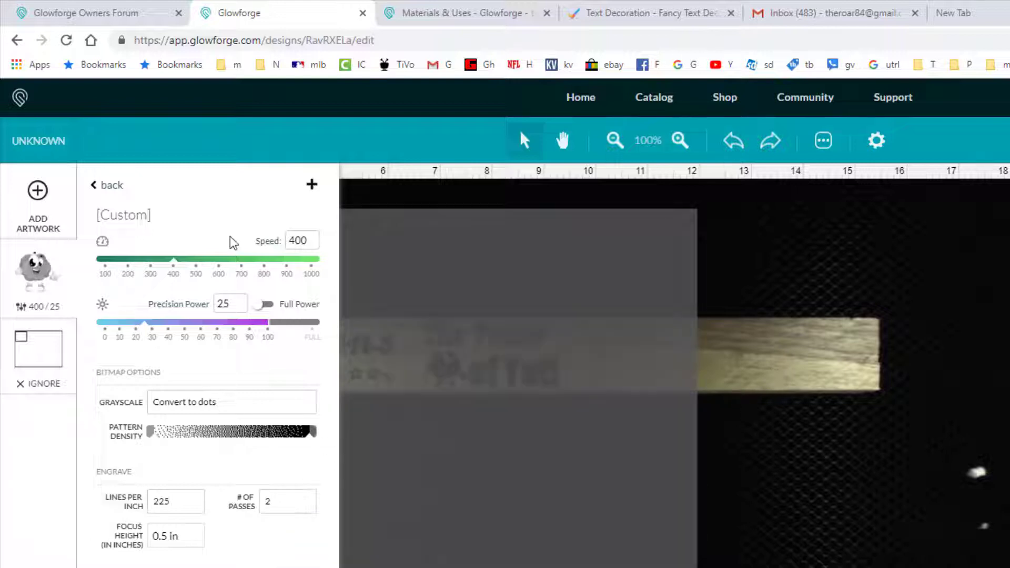
pyautogui.click(106, 184)
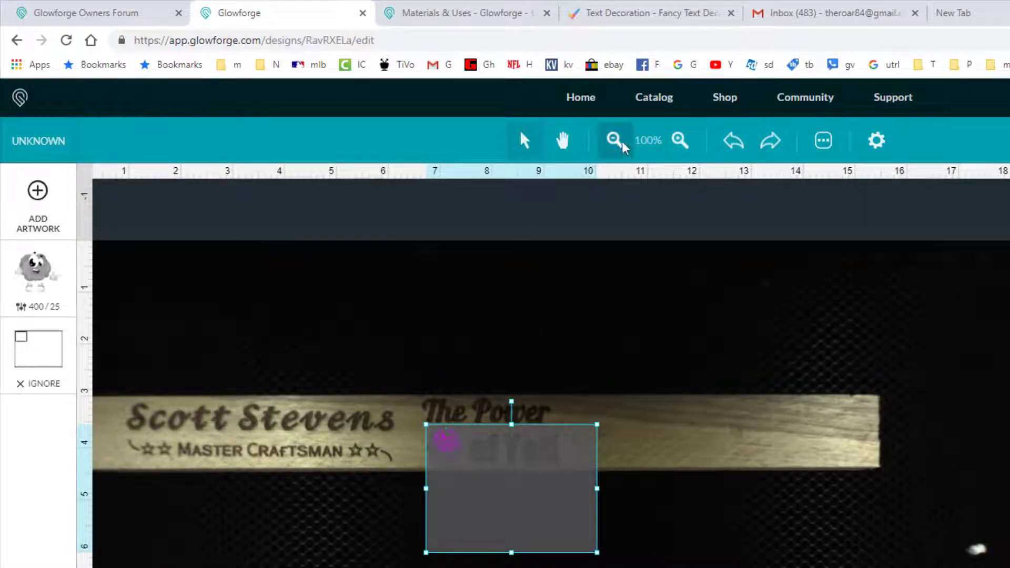
pyautogui.click(678, 140)
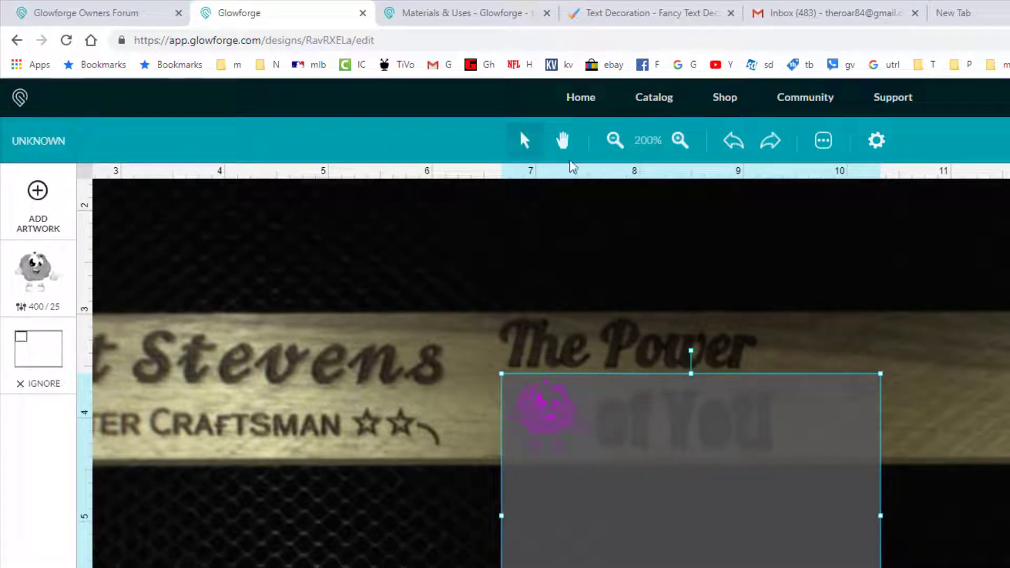
# Bring up the Add Artwork options beside the brain design on the strip.
pyautogui.click(36, 200)
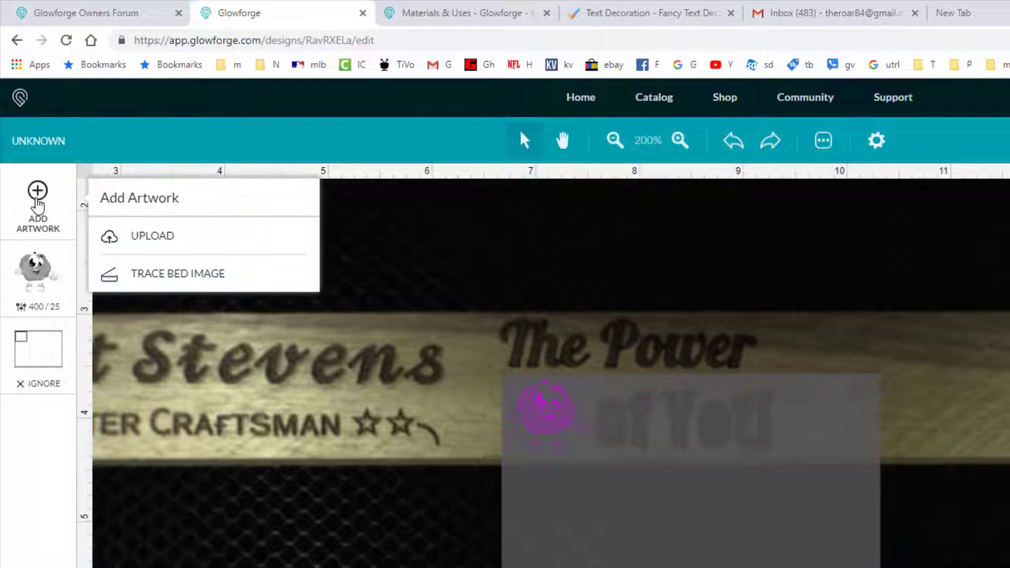
# Upload offset.svg from today's files as 'of Yet!' and set its blank step to Ignore.
pyautogui.click(152, 235)
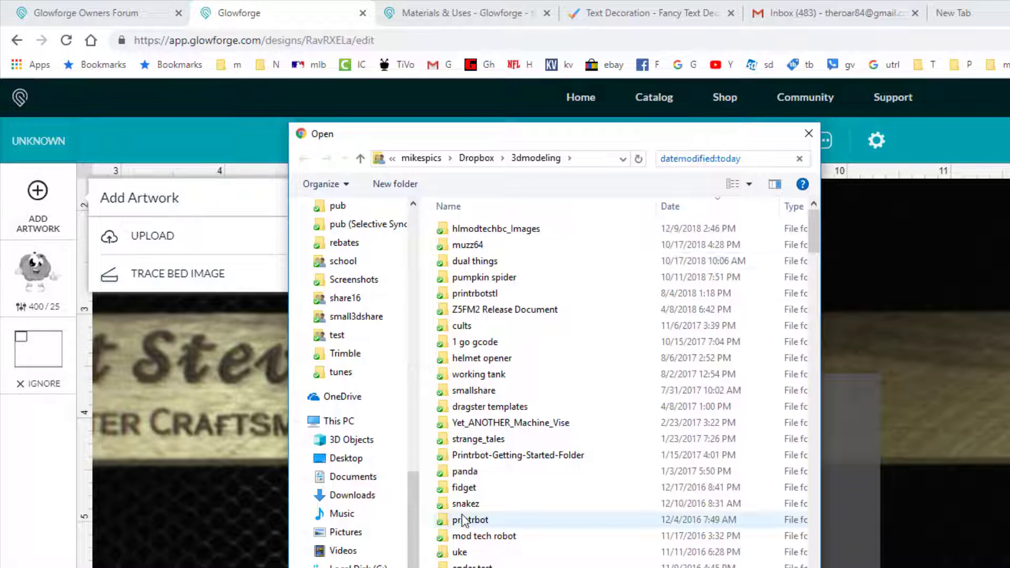
pyautogui.click(734, 159)
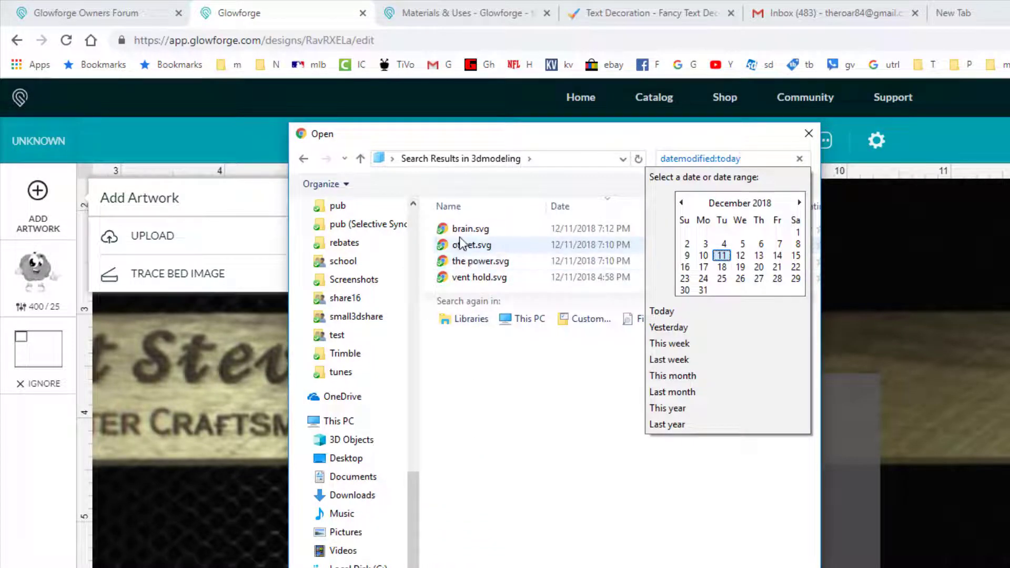
pyautogui.doubleClick(471, 244)
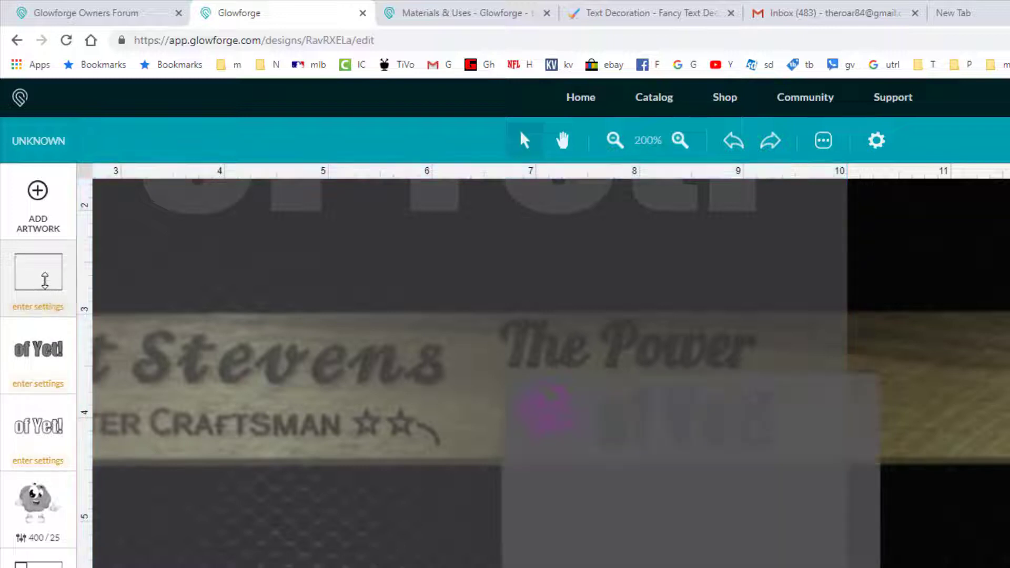
pyautogui.click(37, 271)
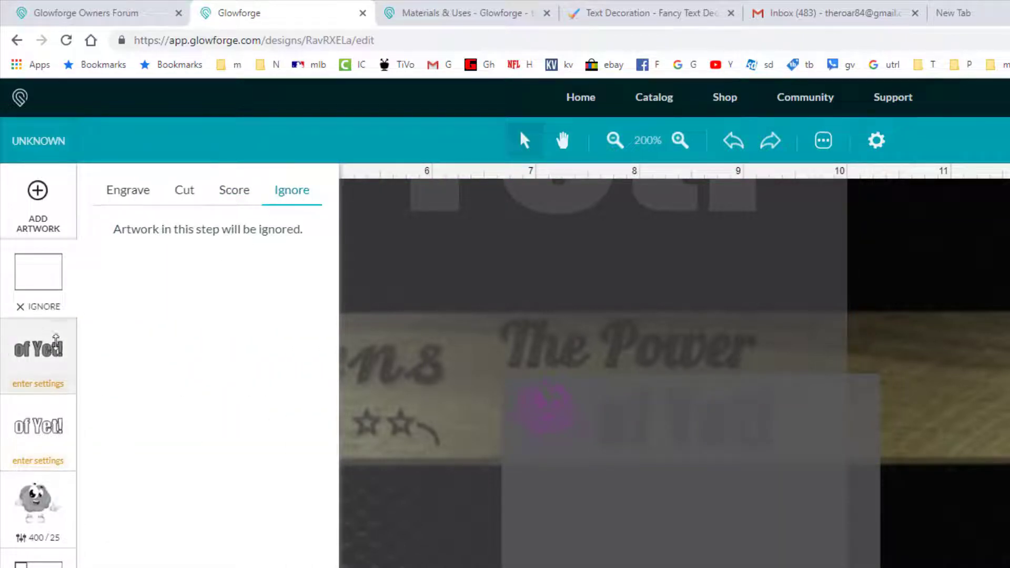
# Give the lower 'of Yet!' step a custom cut with 2 passes and power 35.
pyautogui.click(184, 189)
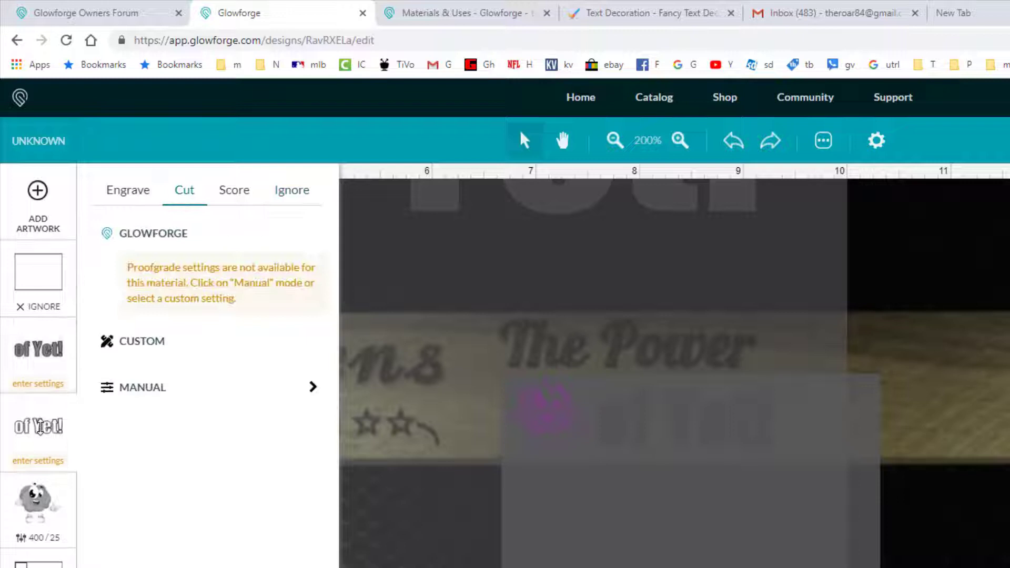
pyautogui.click(142, 341)
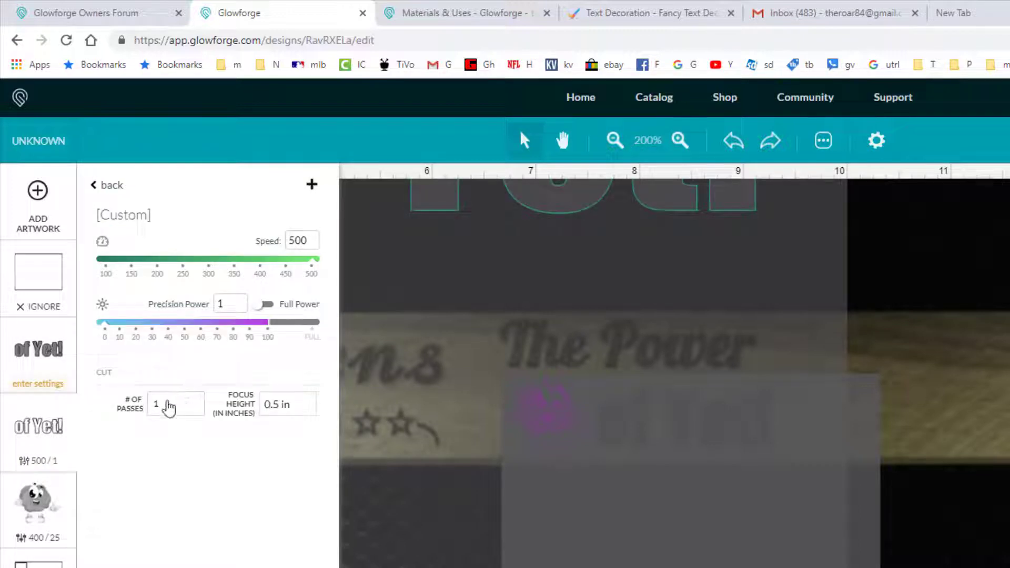
pyautogui.click(175, 404)
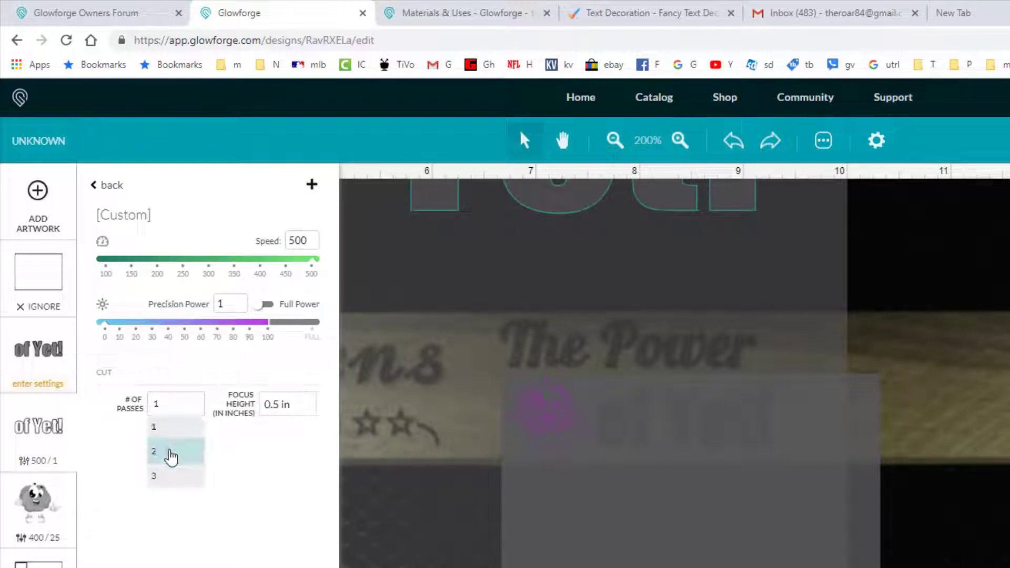
pyautogui.click(153, 452)
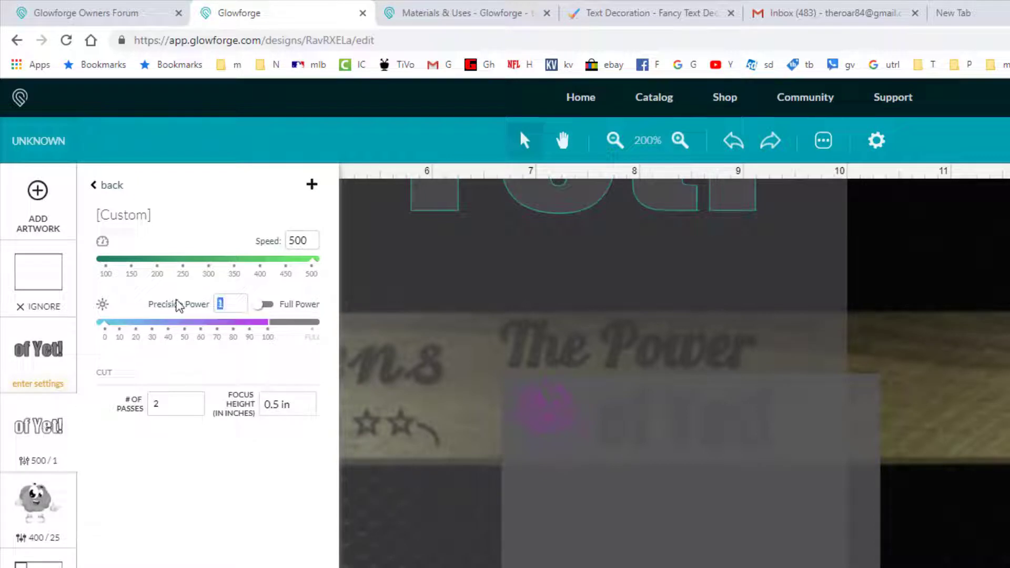
pyautogui.write('35')
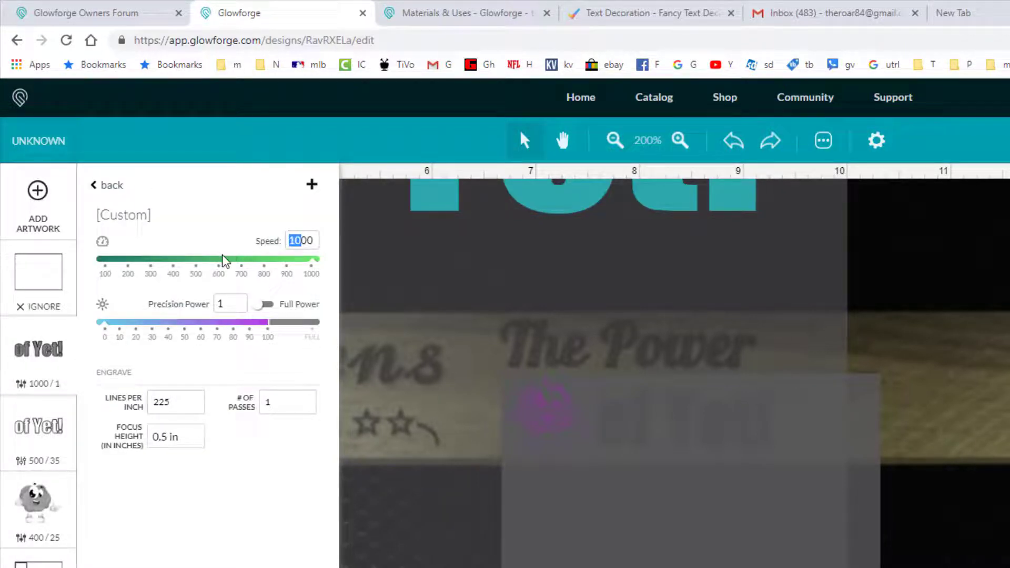
# Set the other 'of Yet!' step to engrave at speed 400, power 25.
pyautogui.moveTo(314, 258); pyautogui.dragTo(173, 259)
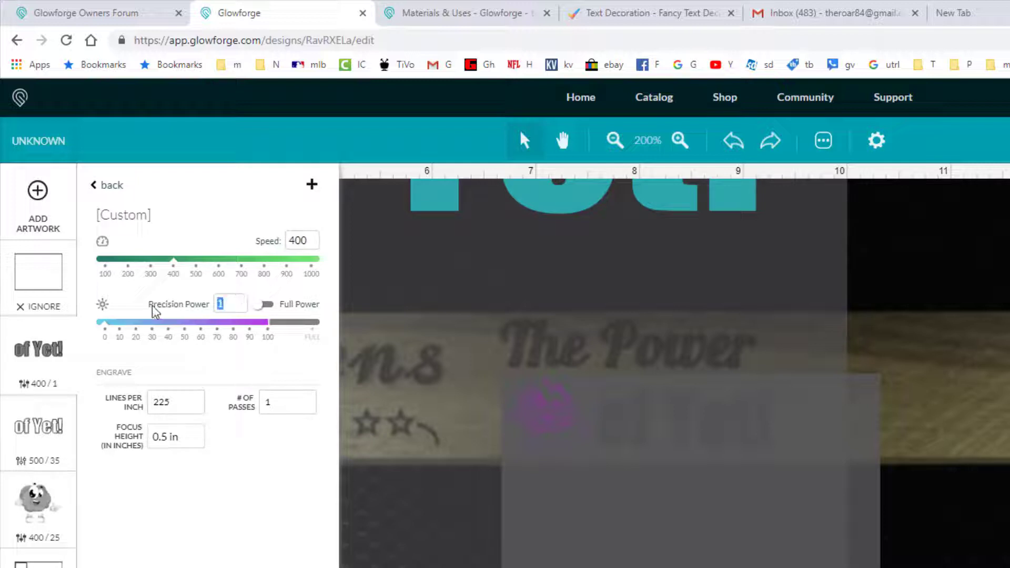
pyautogui.write('25')
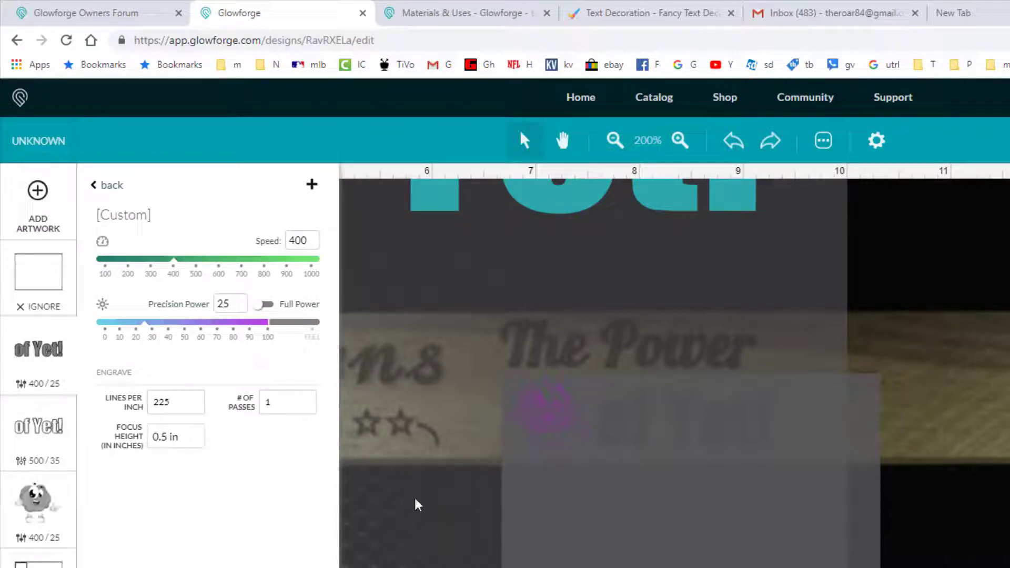
pyautogui.moveTo(966, 522)
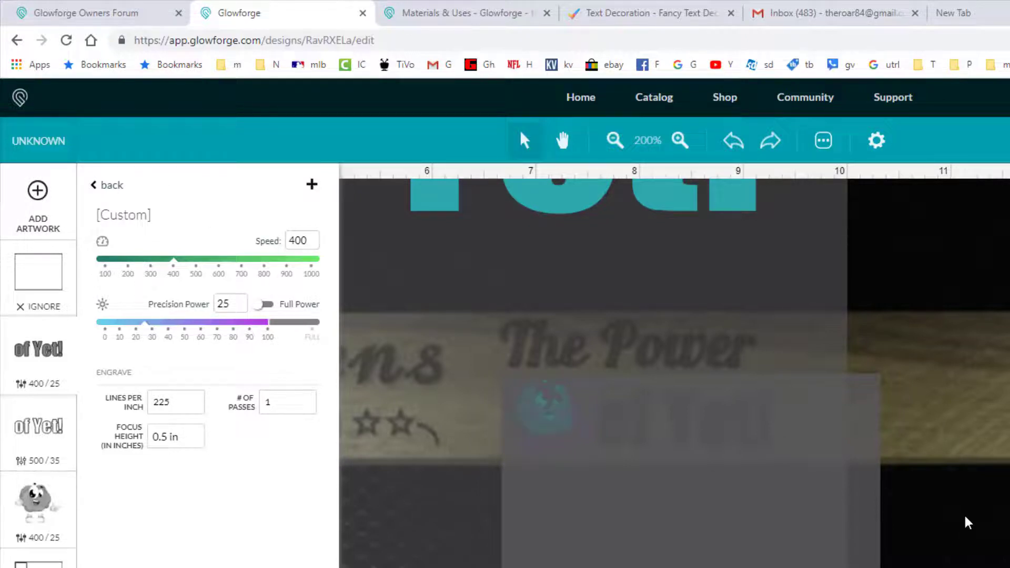
pyautogui.click(613, 140)
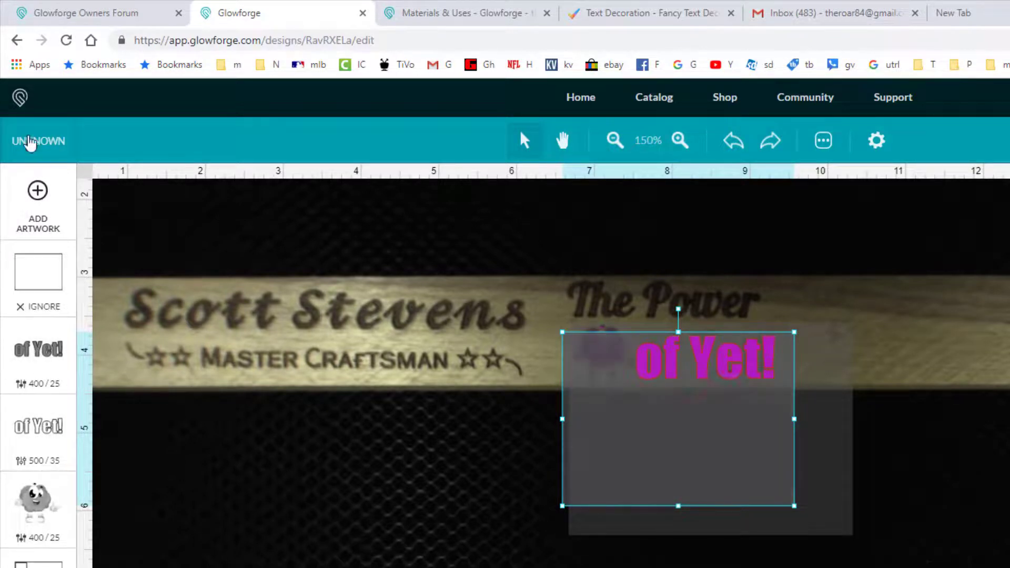
# Upload The Power artwork and set its blank step to Ignore.
pyautogui.click(38, 203)
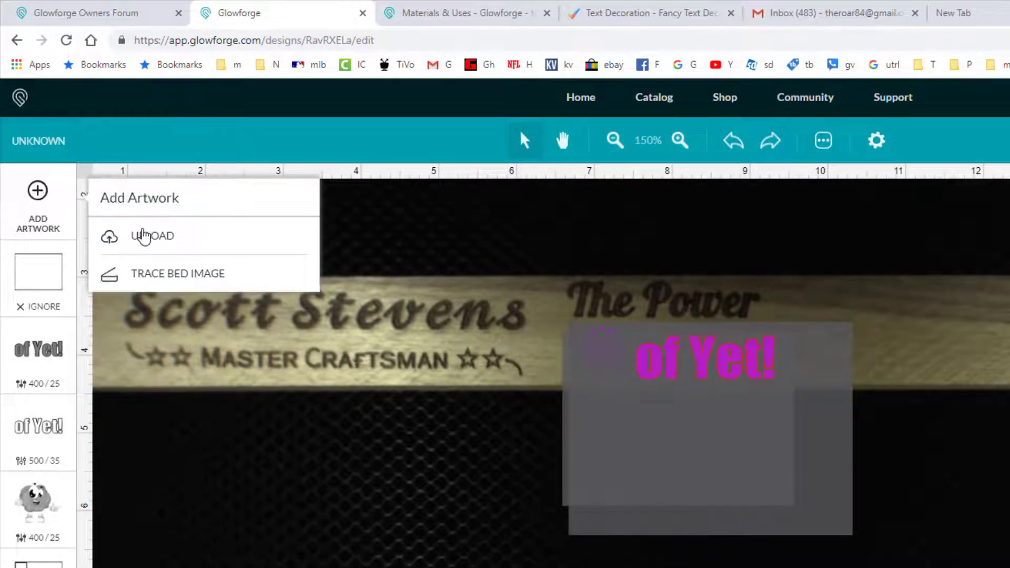
pyautogui.click(152, 236)
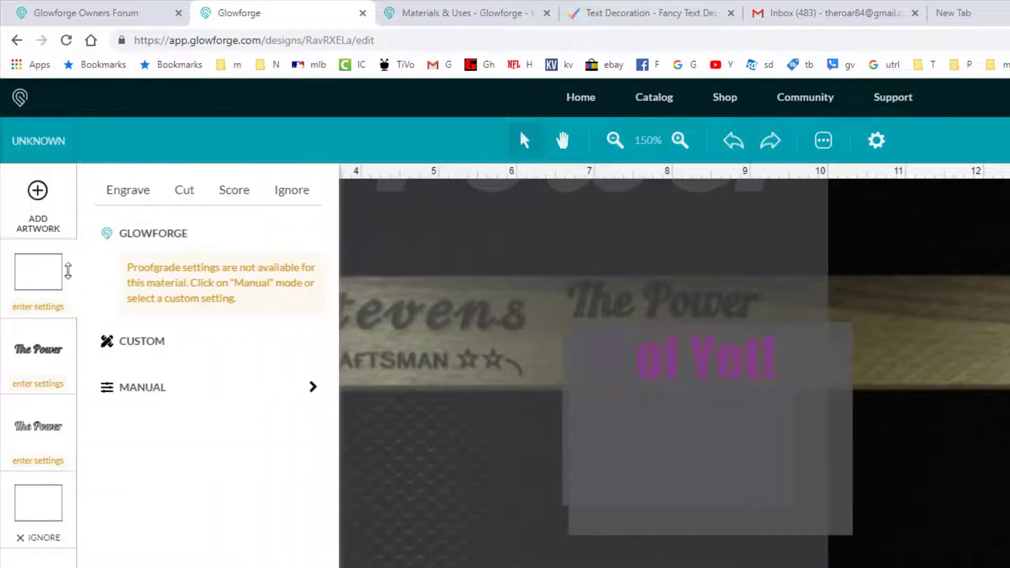
pyautogui.click(291, 189)
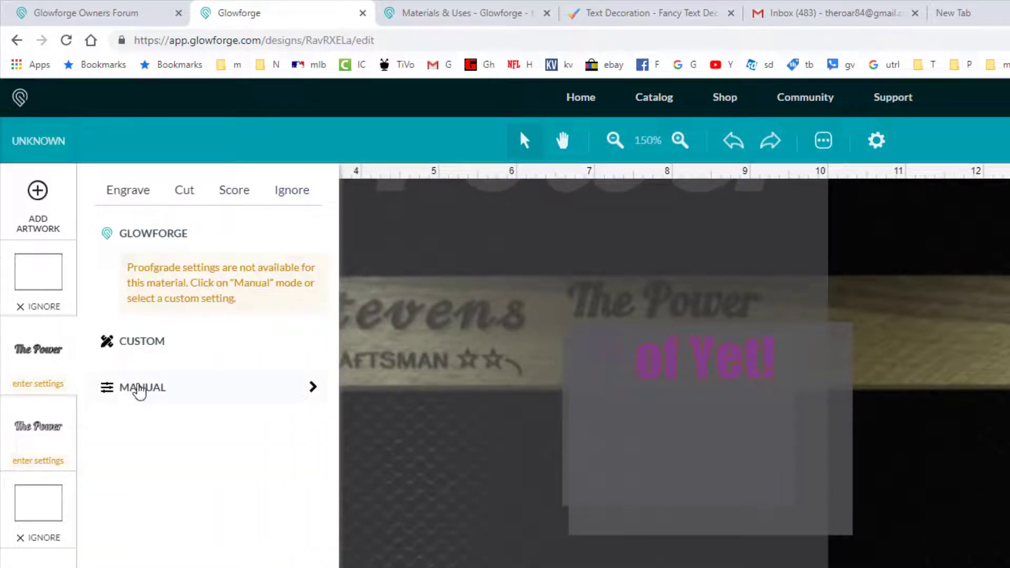
# Enter custom power 25 and 35 for The Power's two steps.
pyautogui.click(141, 387)
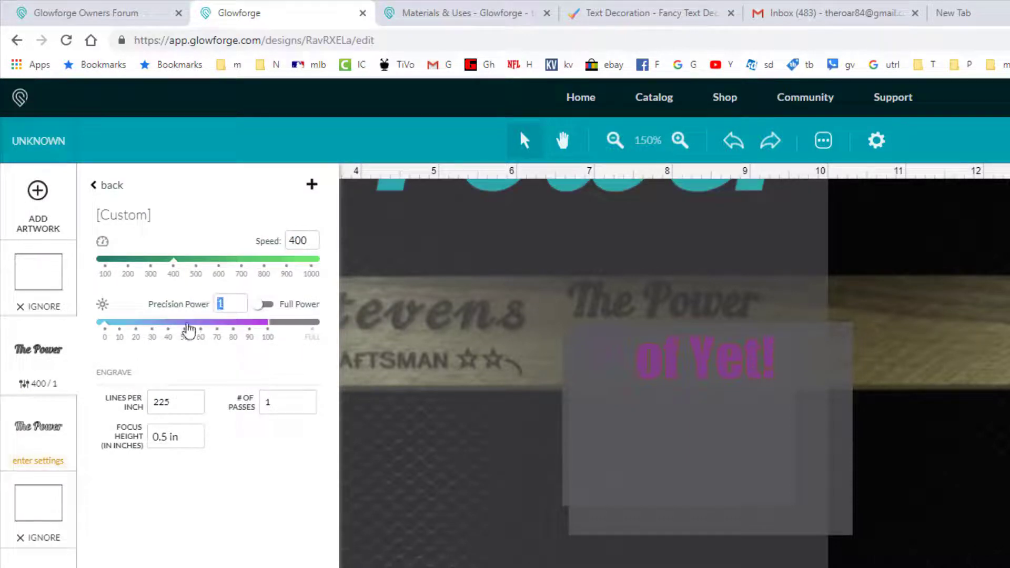
pyautogui.write('25')
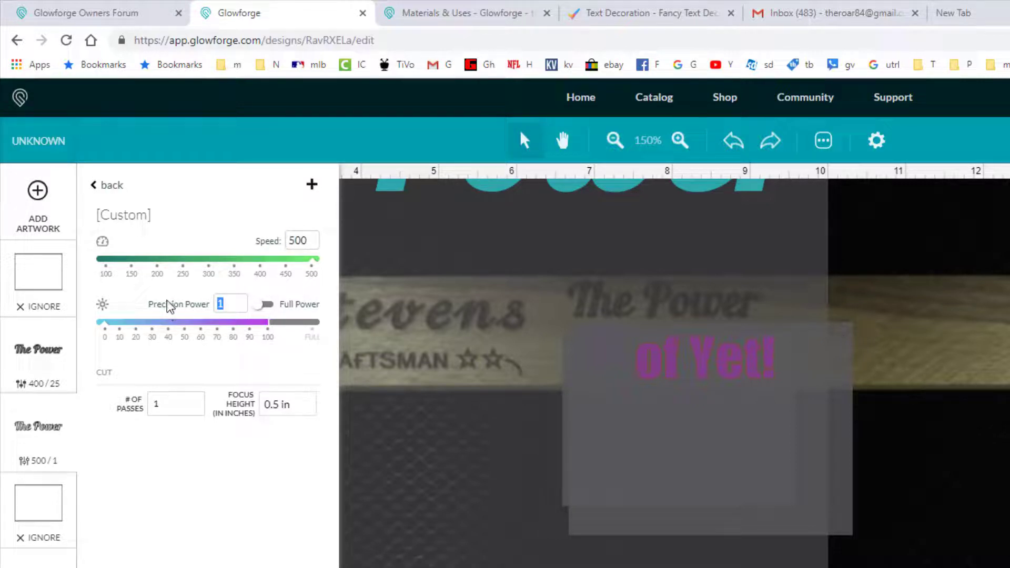
pyautogui.write('35')
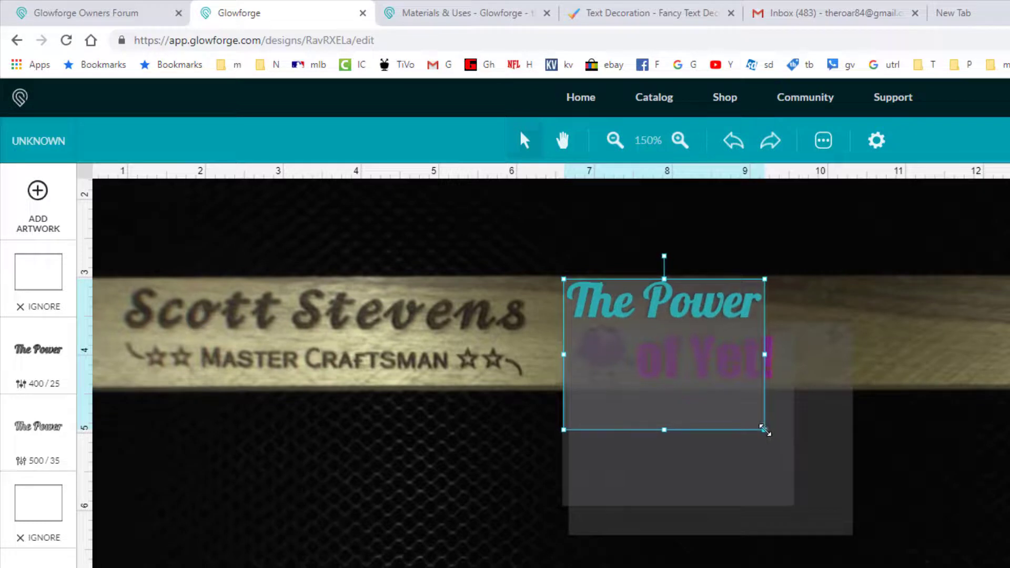
pyautogui.click(732, 141)
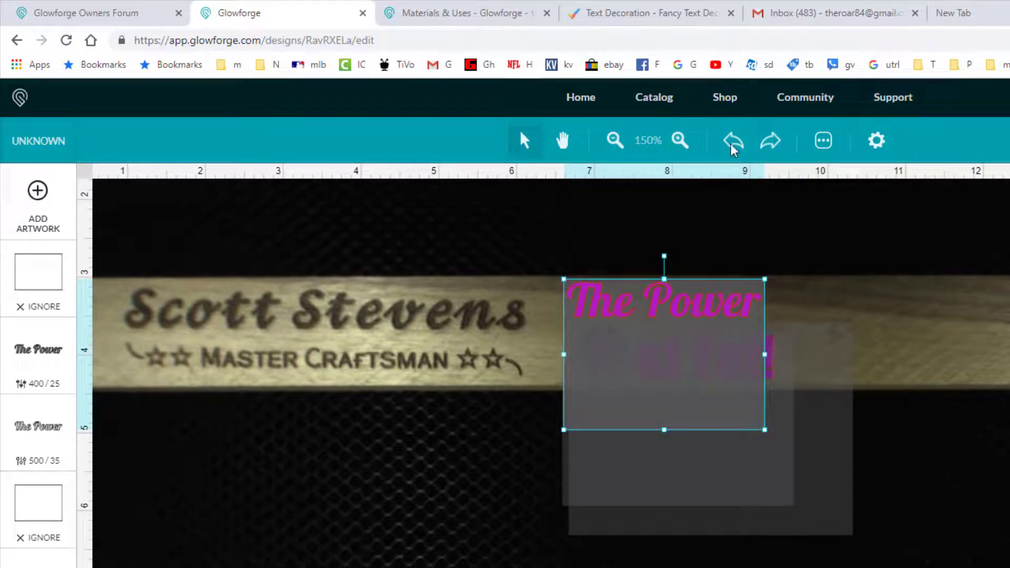
pyautogui.moveTo(631, 13)
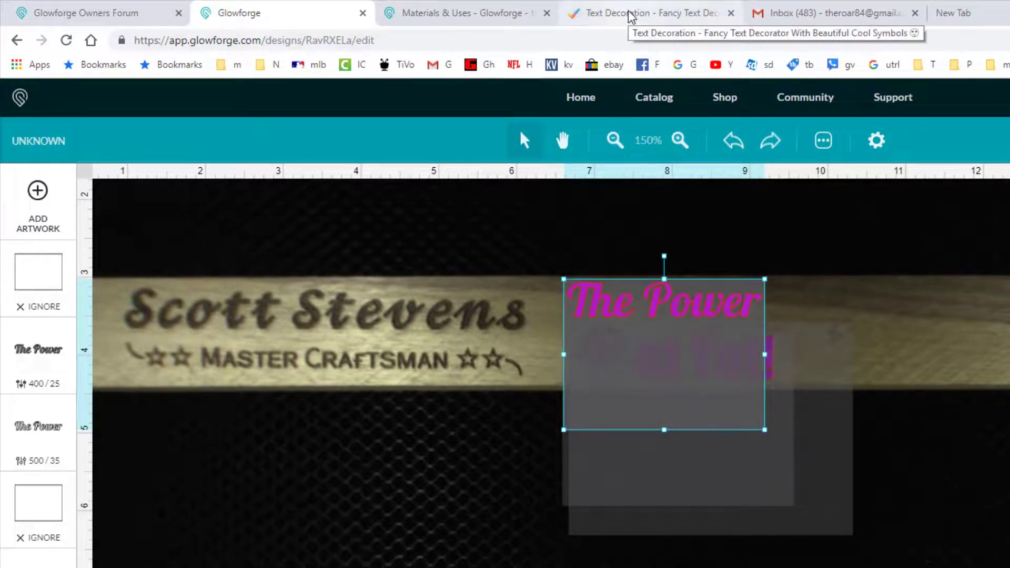
pyautogui.click(644, 13)
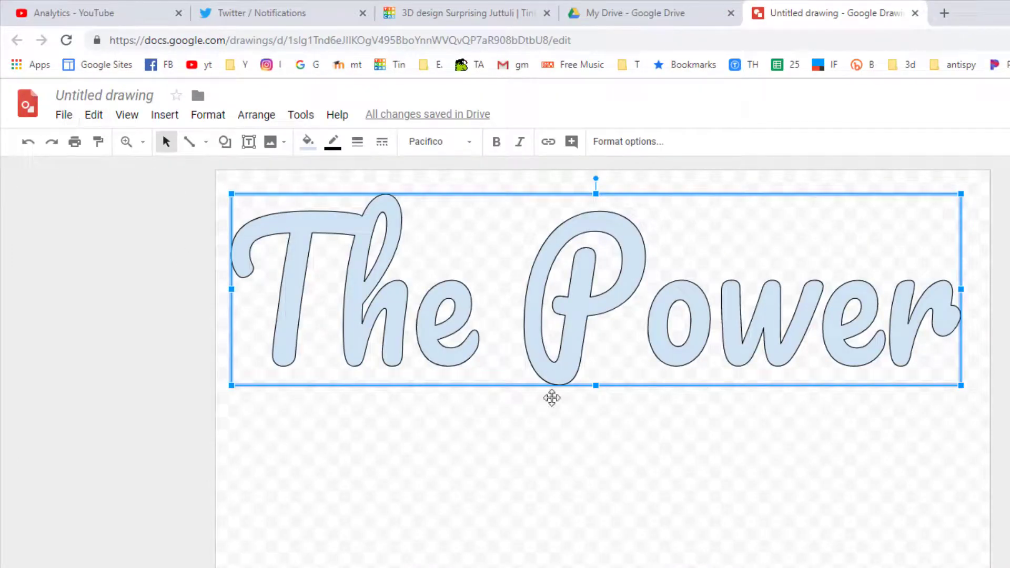
pyautogui.moveTo(557, 380)
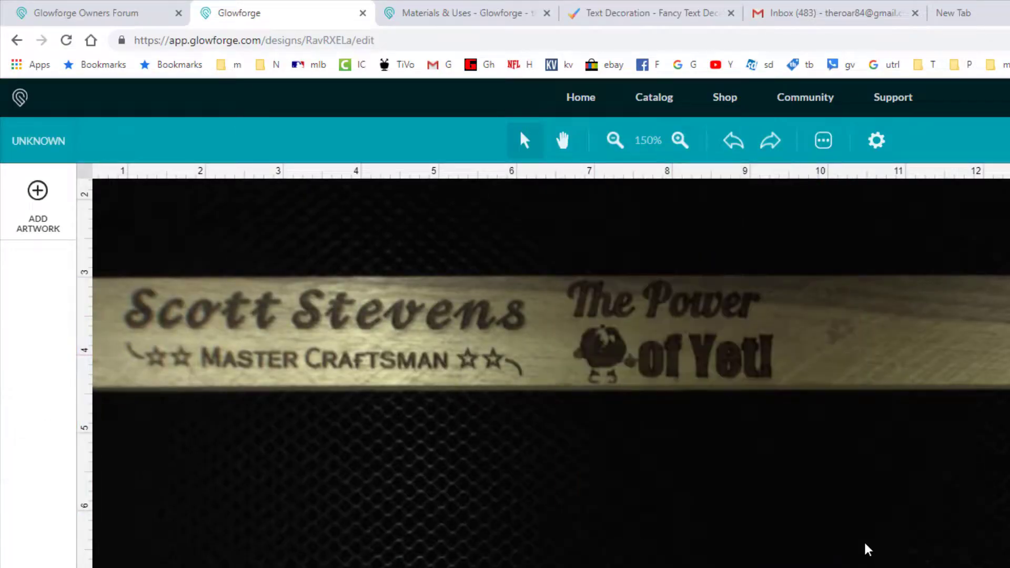
pyautogui.moveTo(413, 449)
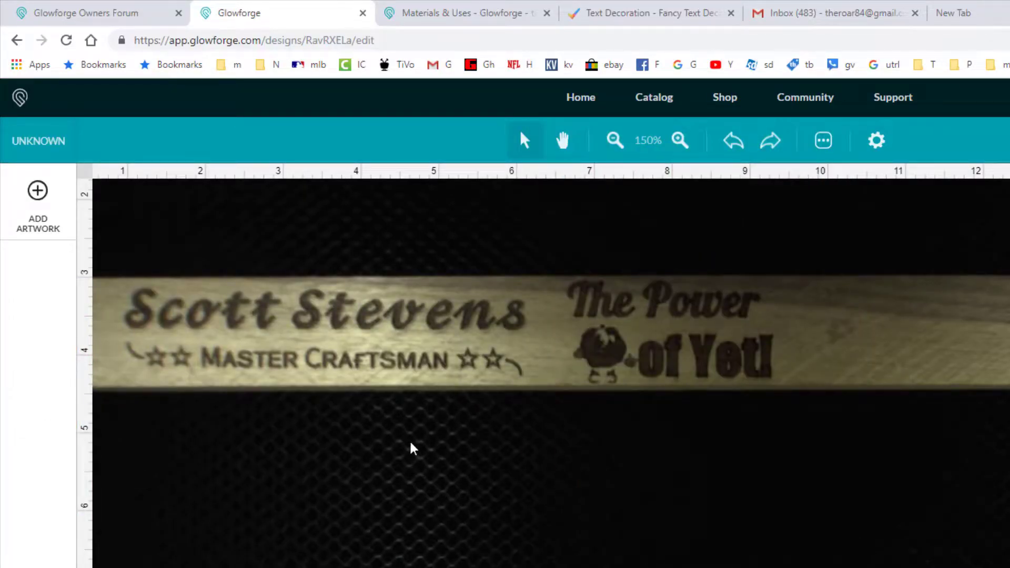
pyautogui.moveTo(448, 308)
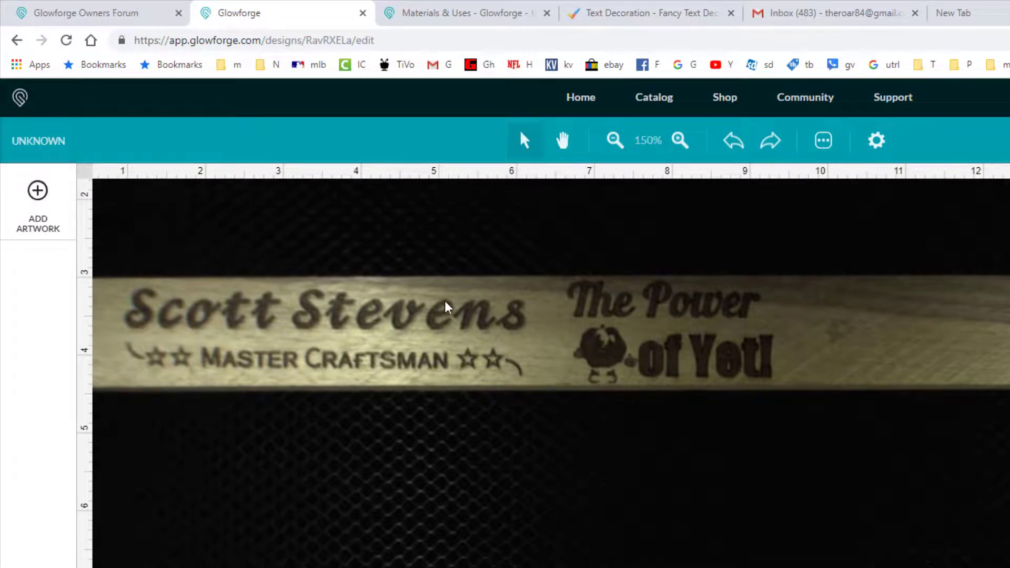
pyautogui.moveTo(207, 278)
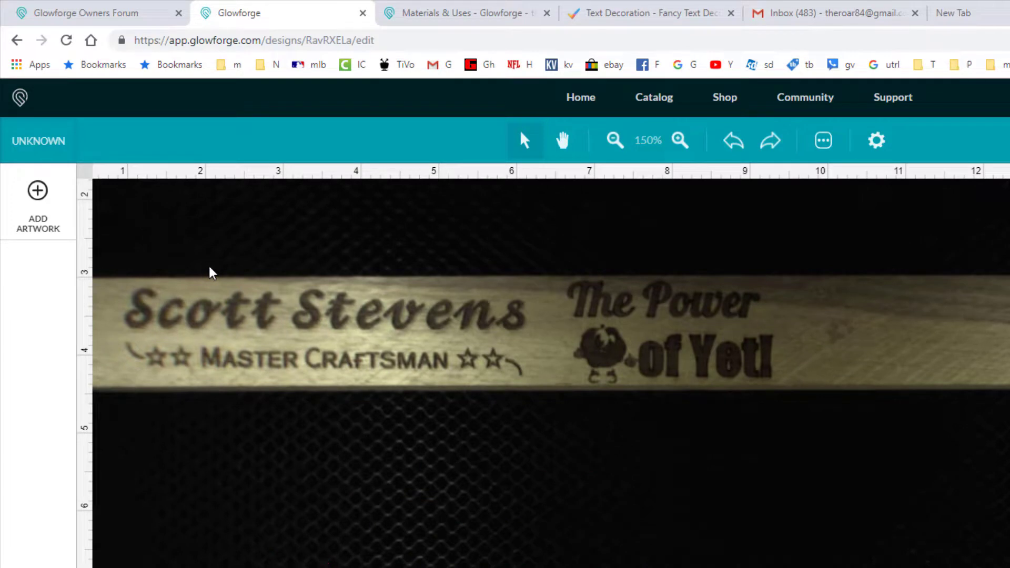
pyautogui.moveTo(216, 267)
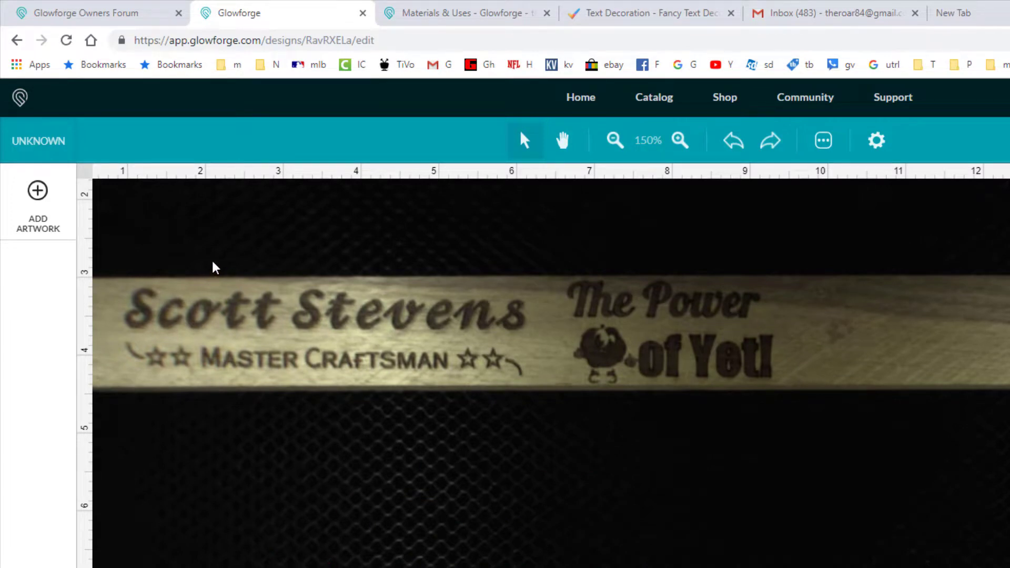